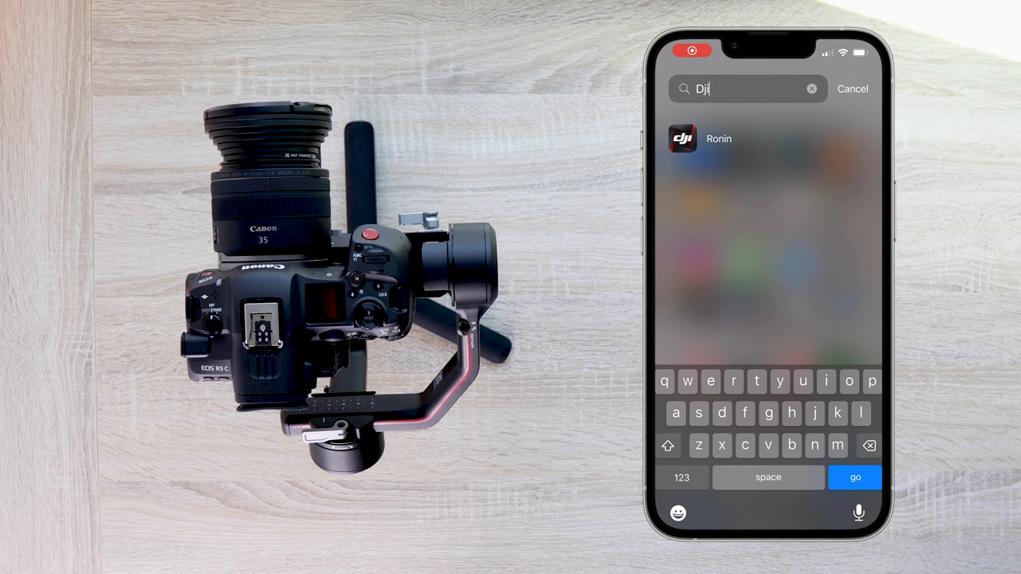
Step: Launch DJI Ronin, choose the Track shooting mode and add the first camera waypoint
left_click(718, 138)
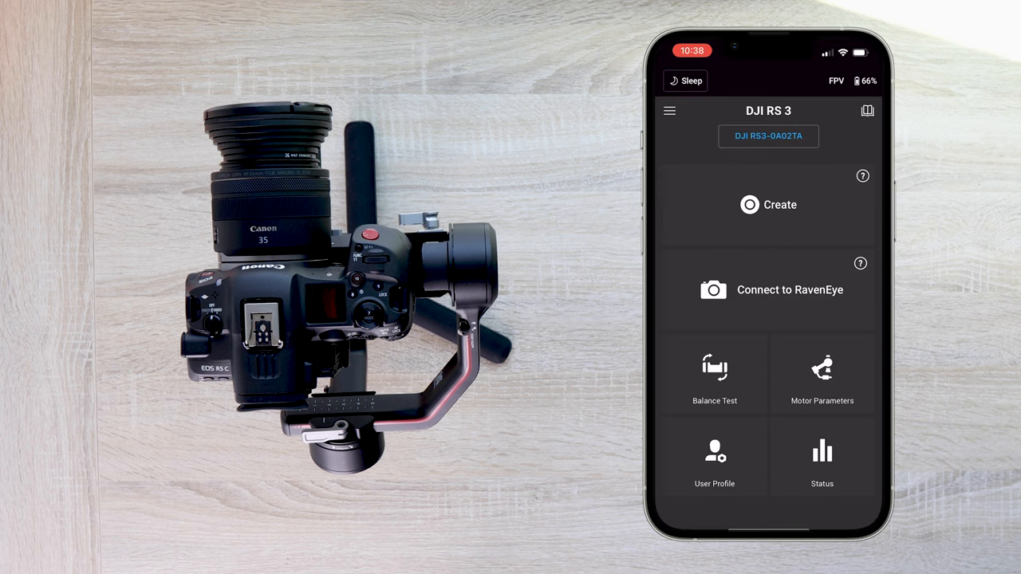
left_click(768, 204)
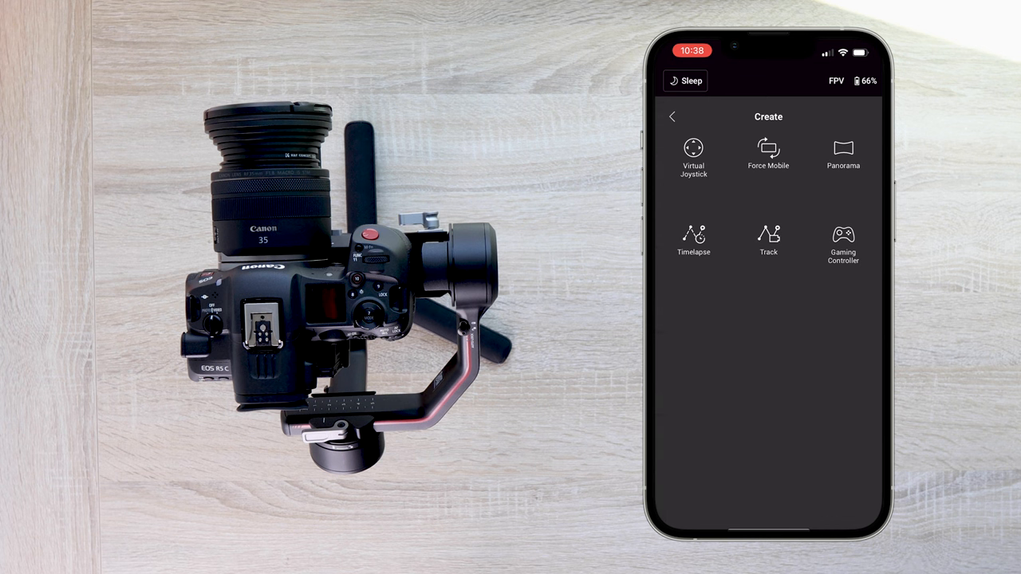
left_click(768, 239)
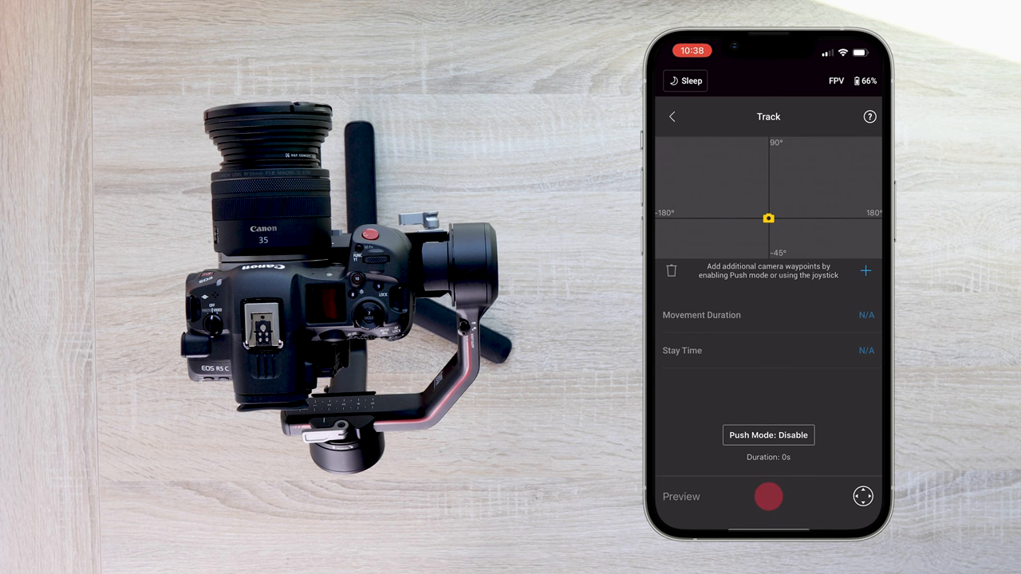
left_click(866, 271)
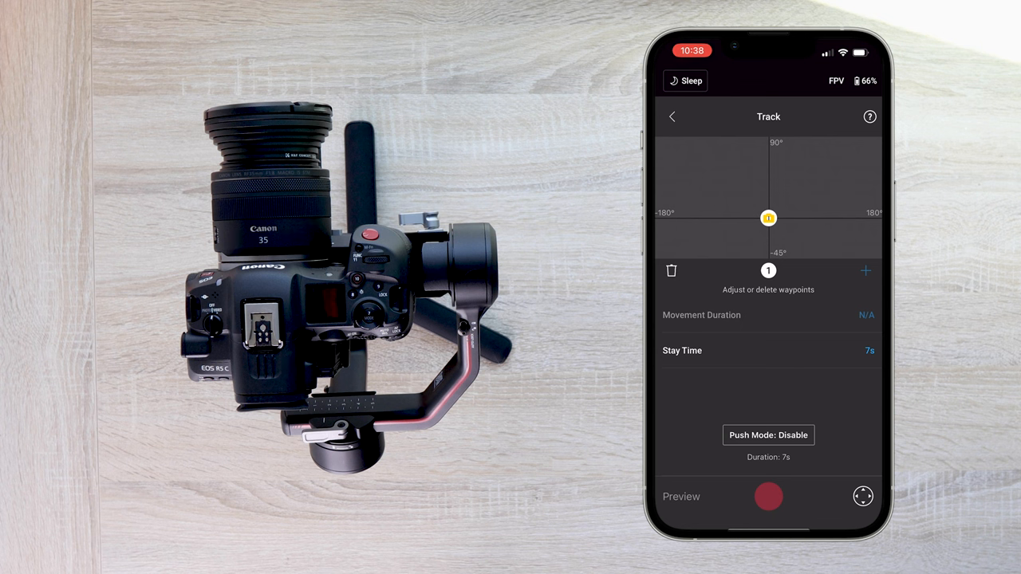
Step: Add waypoints at 0° and 180°, shortening the movement between them to 1s
left_click(865, 270)
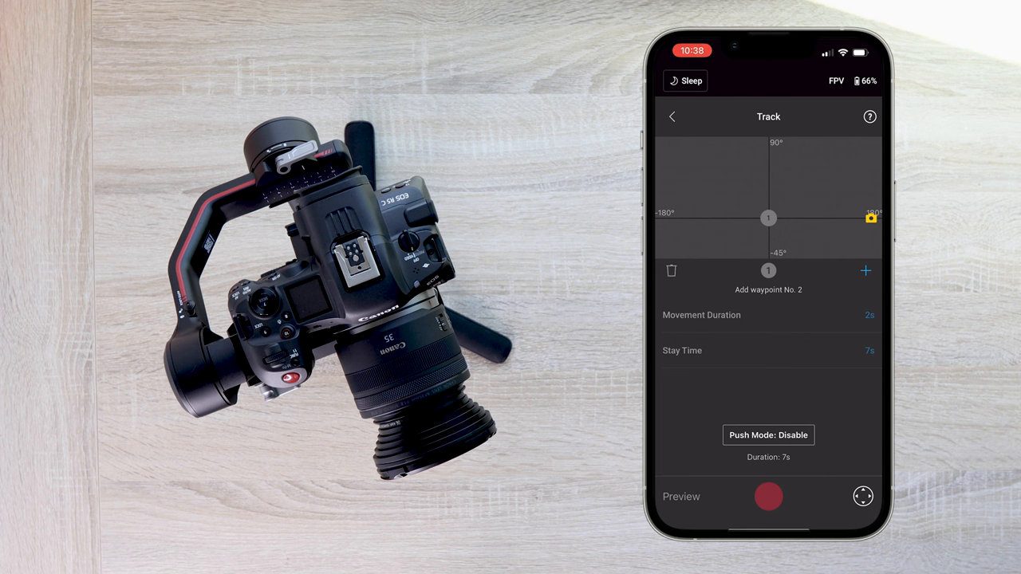
left_click(866, 271)
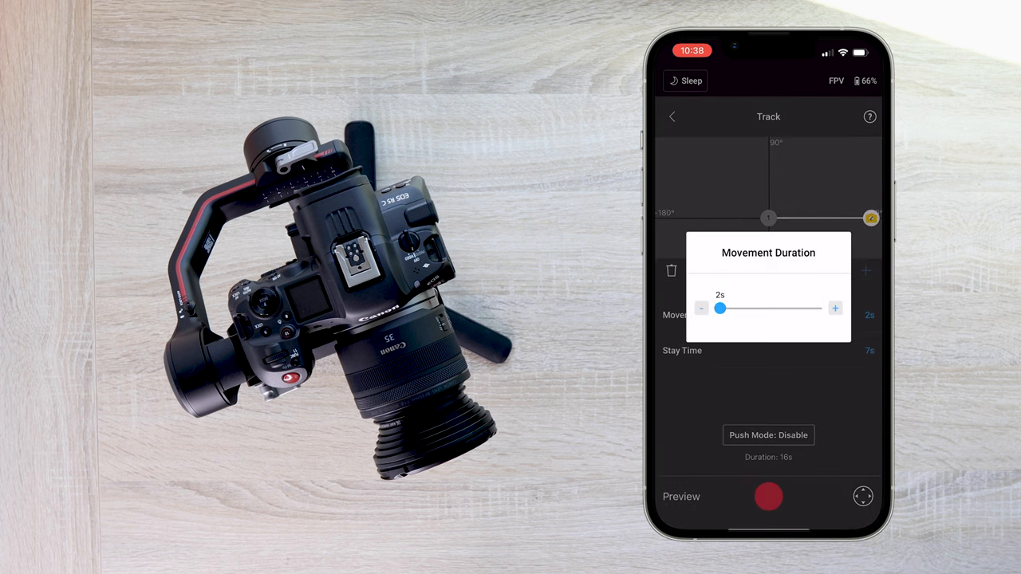
left_click(702, 308)
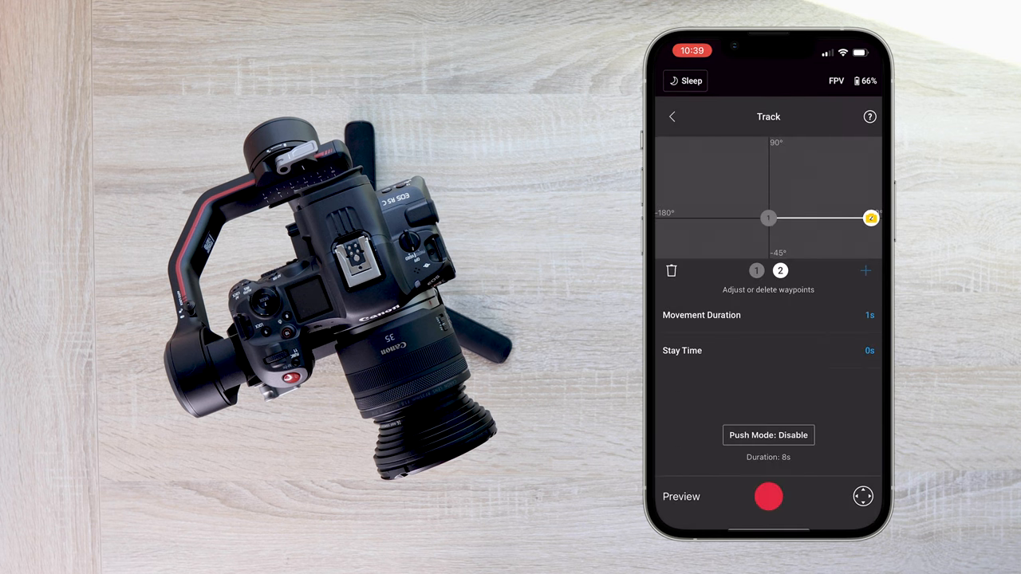
left_click(768, 496)
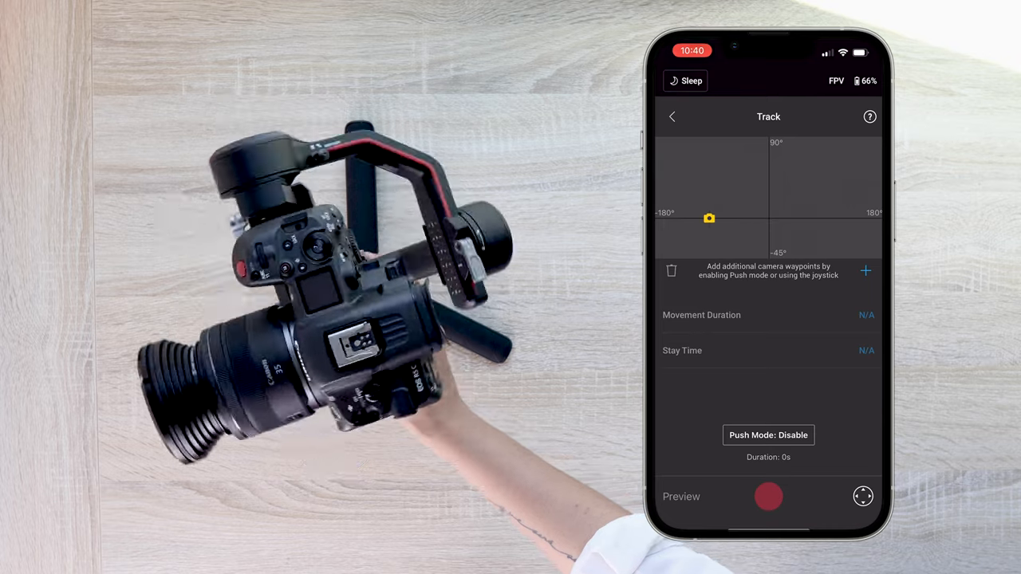
Step: Add waypoints at −180°, centre and 180°, then start the 10s track shot
left_click(865, 270)
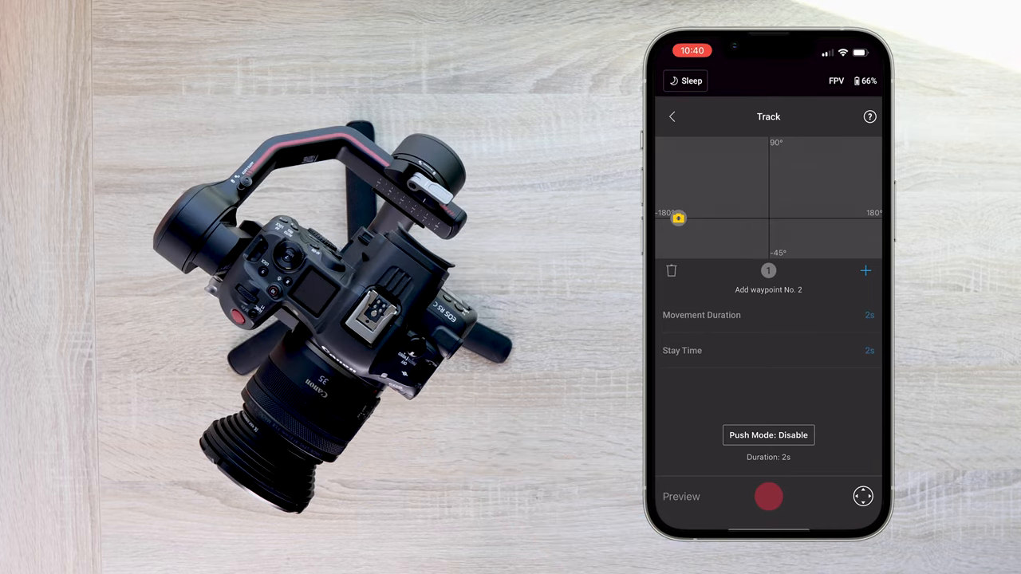
left_click_drag(678, 217, 768, 217)
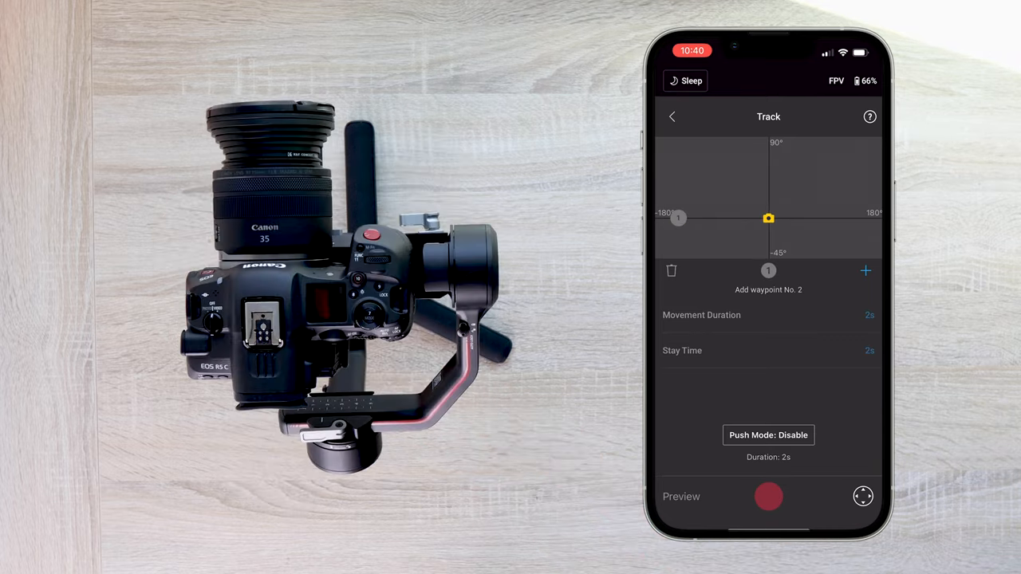
left_click(865, 271)
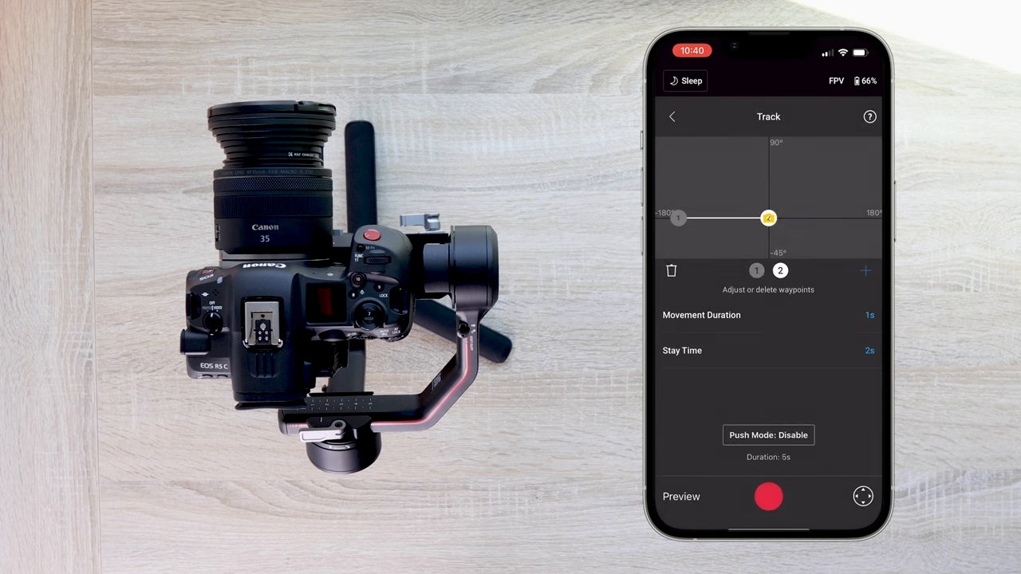
left_click(865, 271)
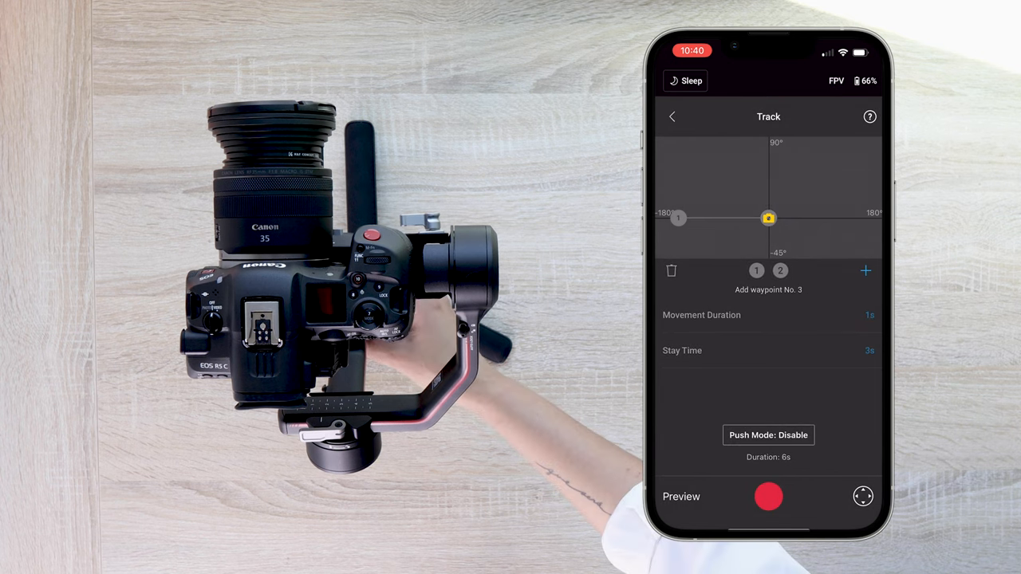
left_click(865, 270)
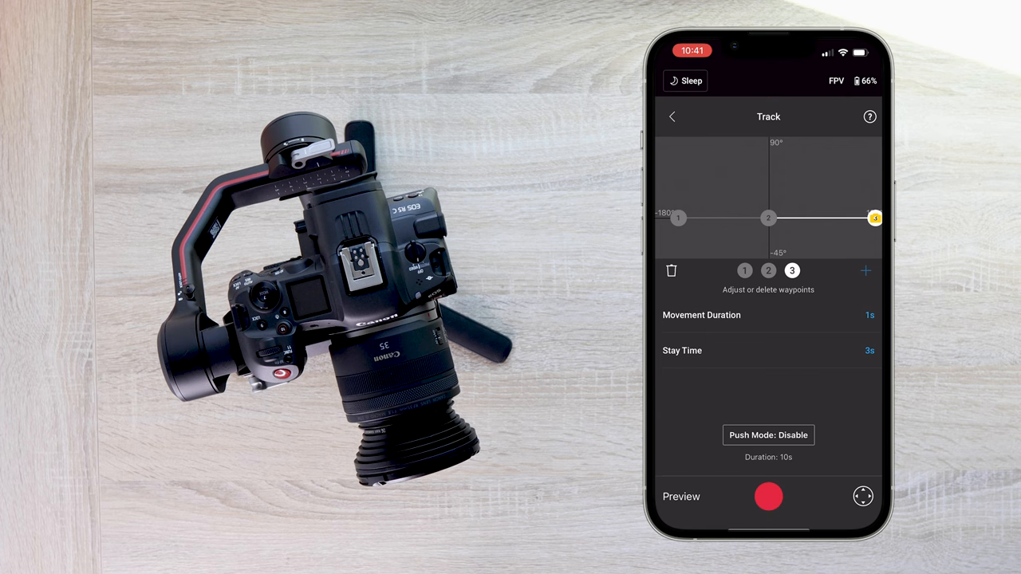
left_click(768, 497)
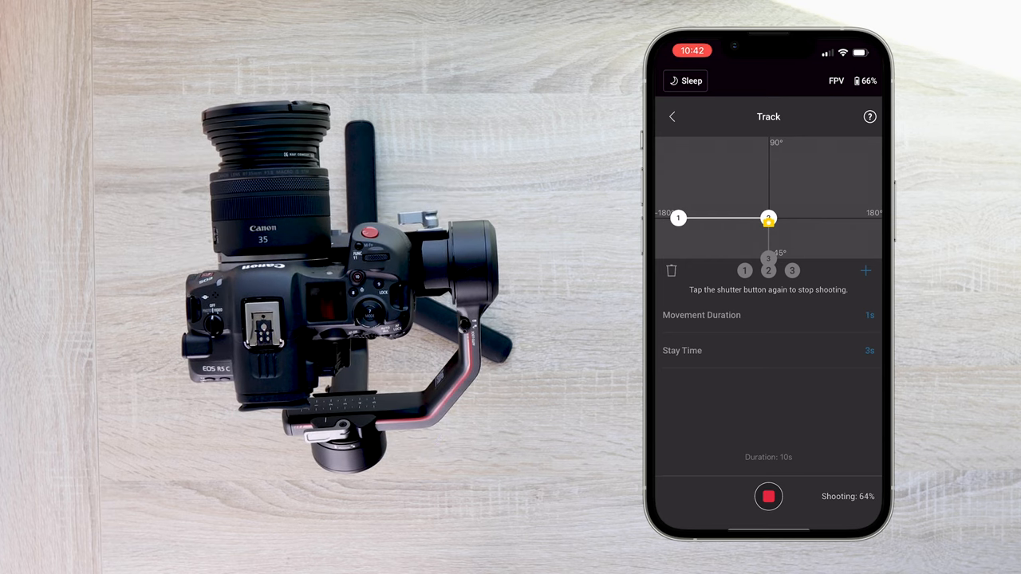
Step: Stop the three-waypoint track shot in progress and trigger the shutter again
left_click(768, 496)
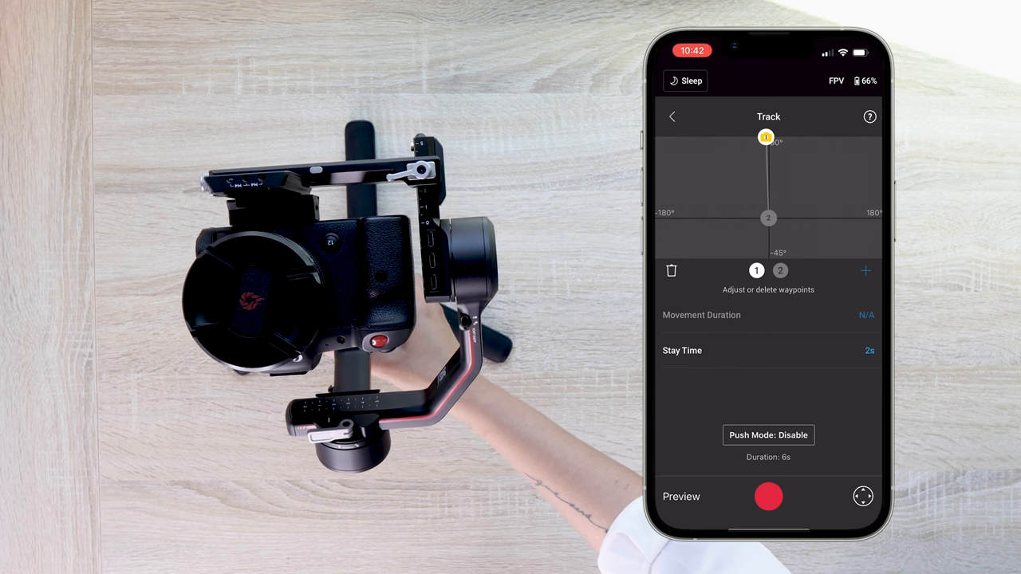
left_click(768, 496)
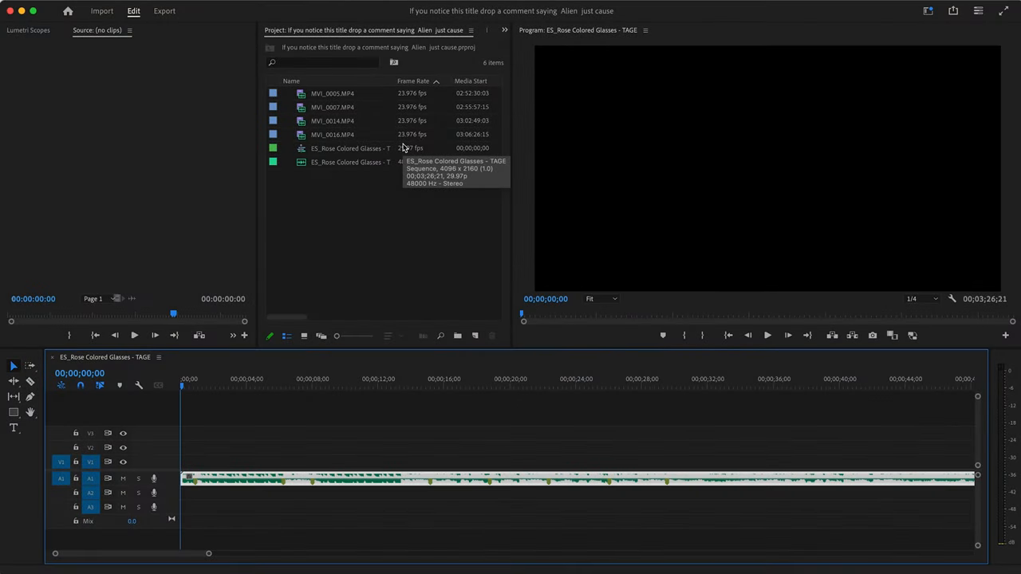
mouse_move(339, 98)
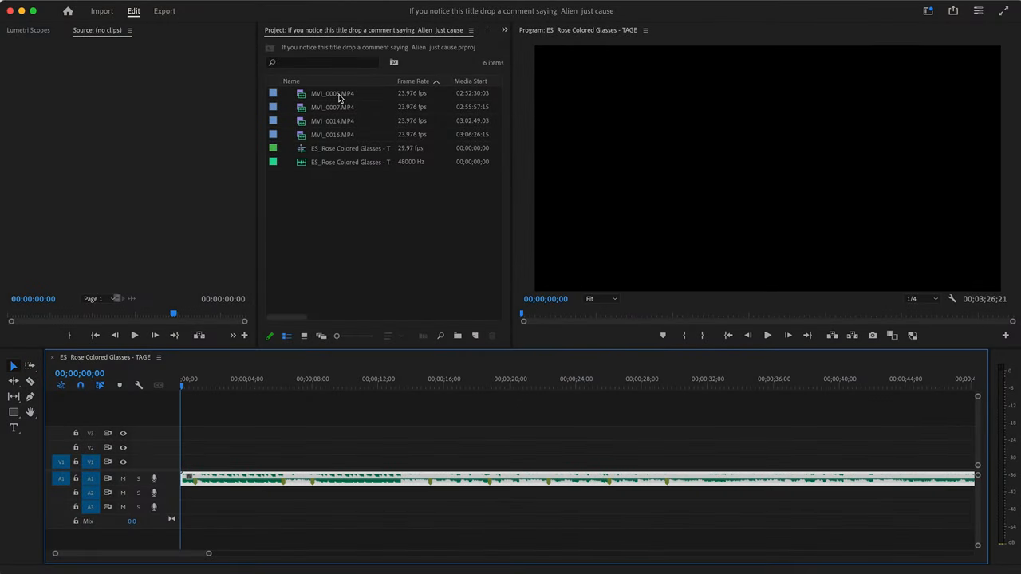
Step: Open MVI_0005.MP4 in the Source Monitor and scrub through the playground footage
left_click(332, 93)
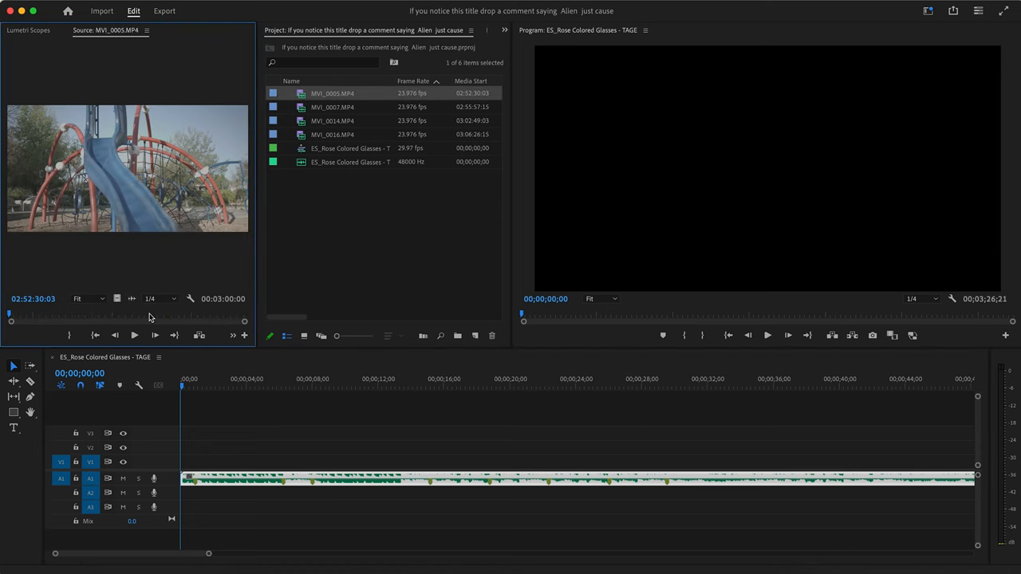
mouse_move(135, 319)
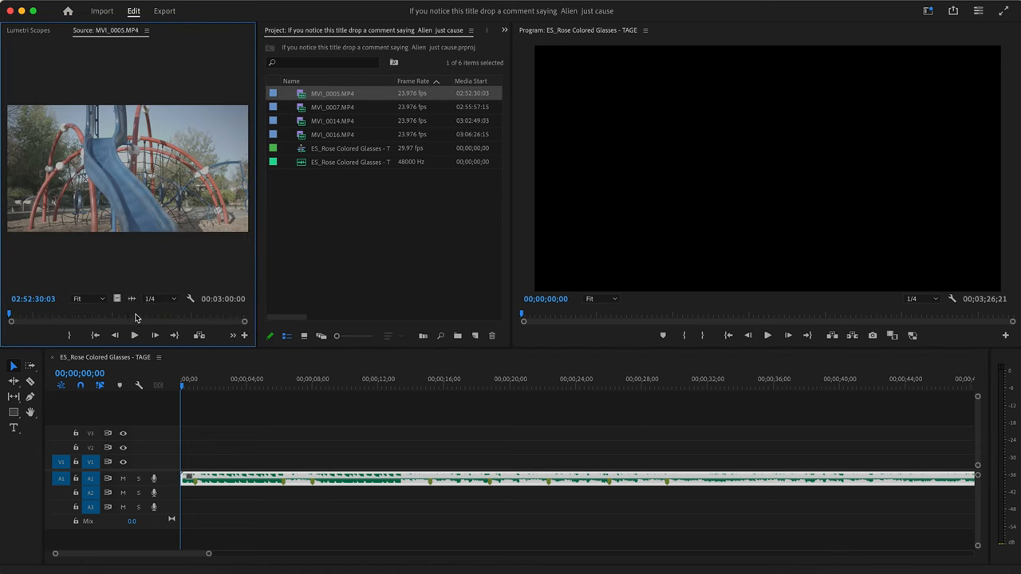
left_click_drag(11, 314, 135, 314)
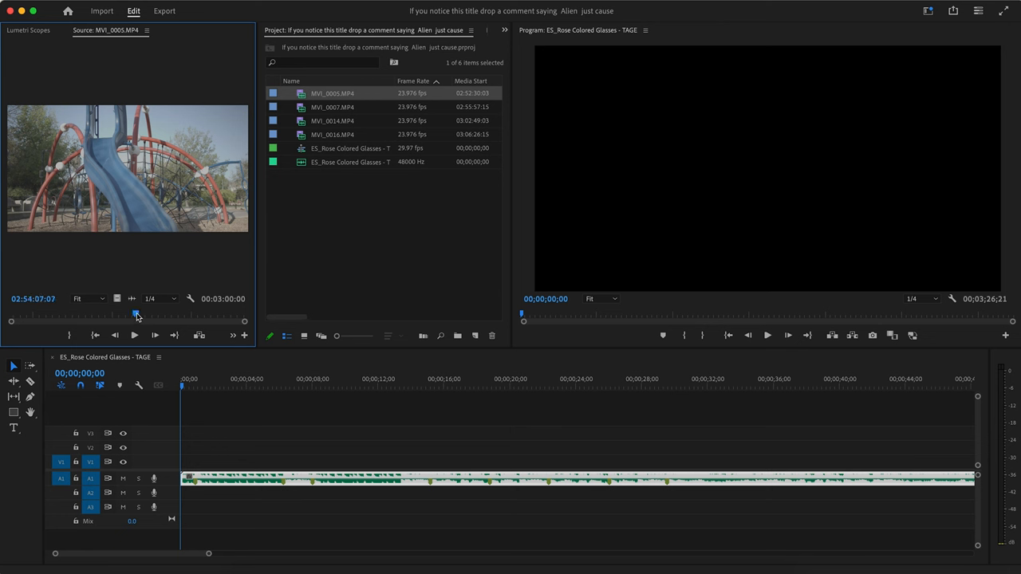
left_click_drag(137, 313, 234, 314)
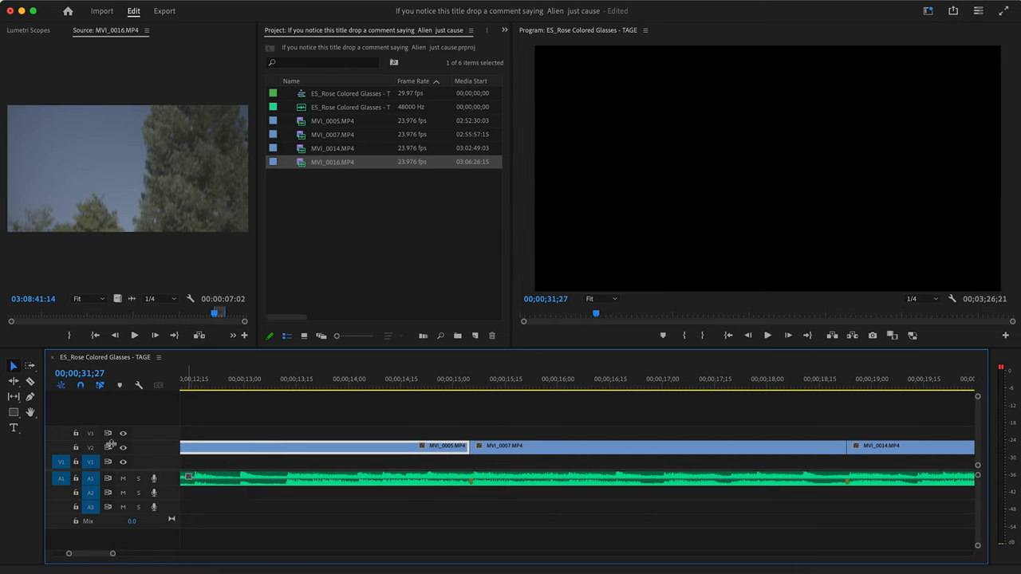
Step: Expand Video 2 and show MVI_0005's Time Remapping speed keyframe line
left_click(90, 447)
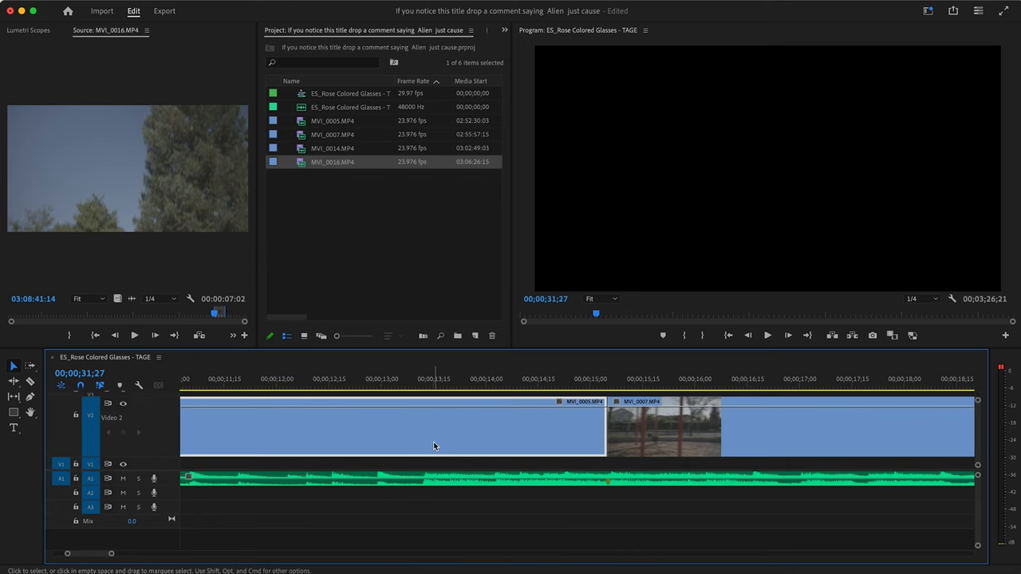
right_click(435, 445)
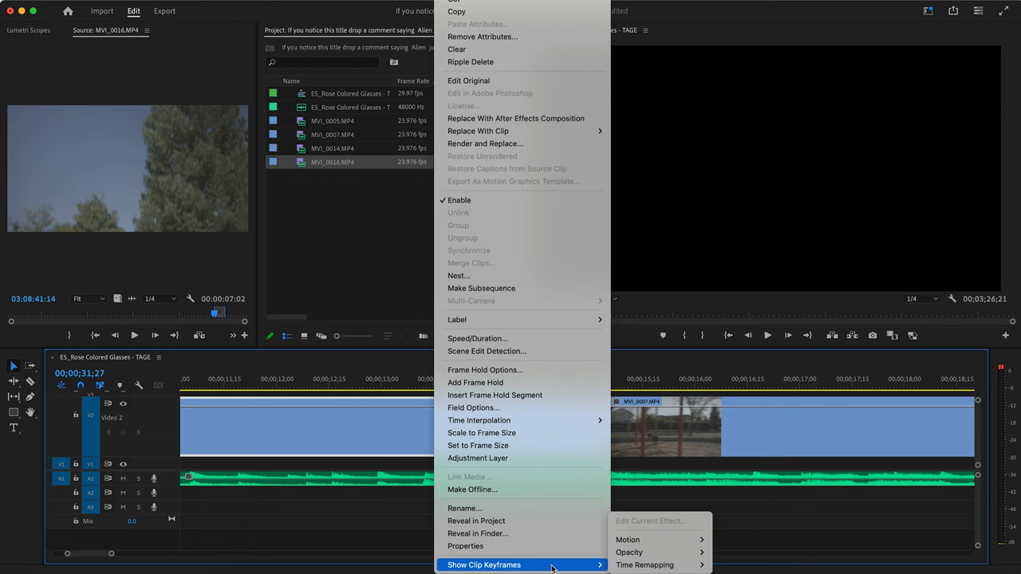
mouse_move(645, 564)
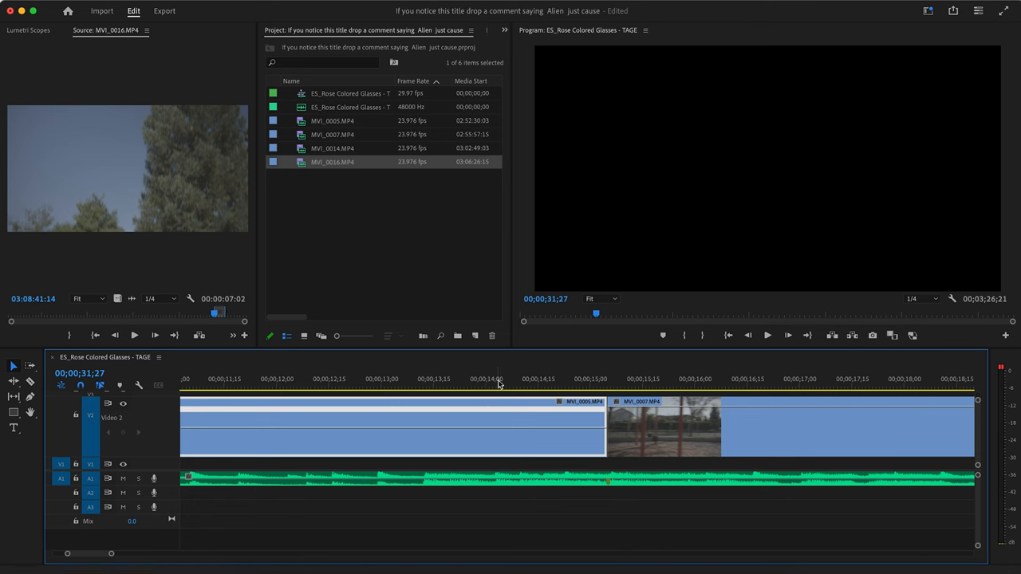
mouse_move(531, 450)
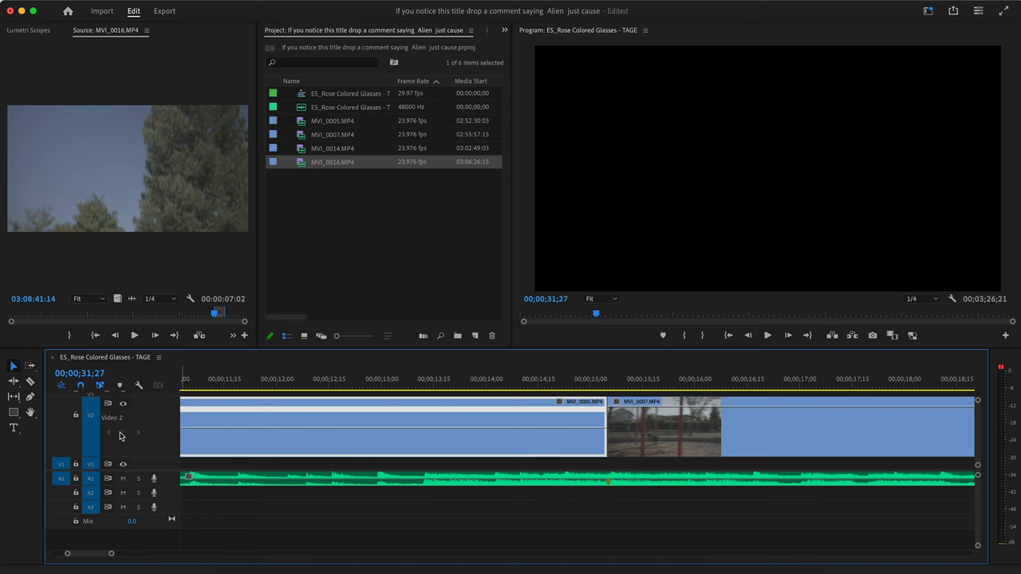
left_click(433, 379)
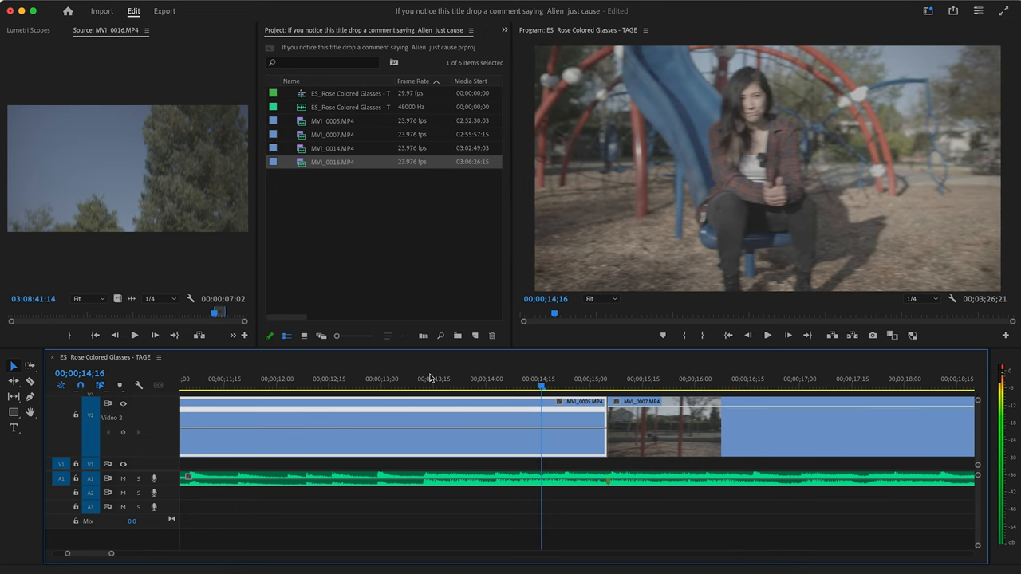
mouse_move(569, 441)
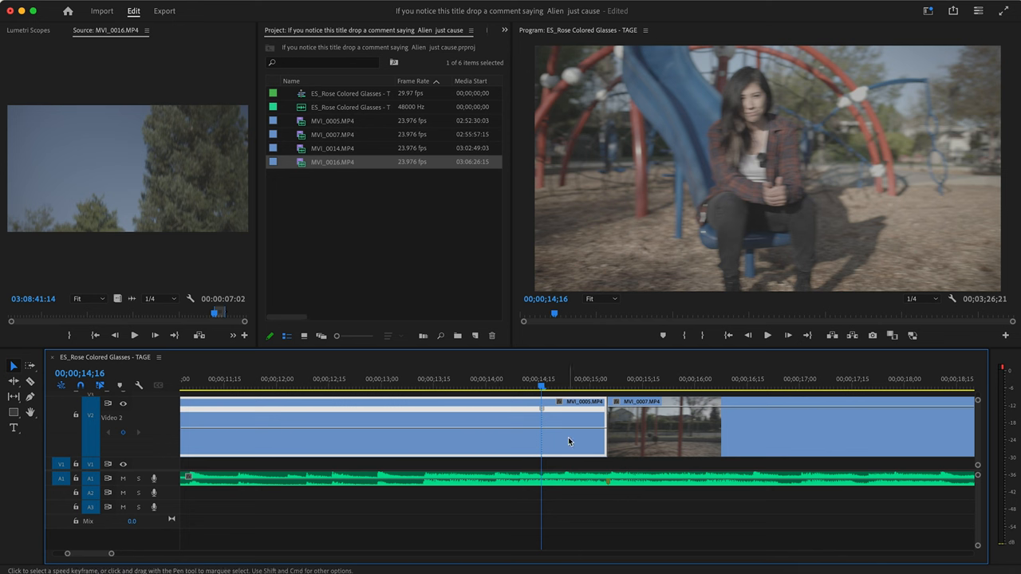
mouse_move(582, 432)
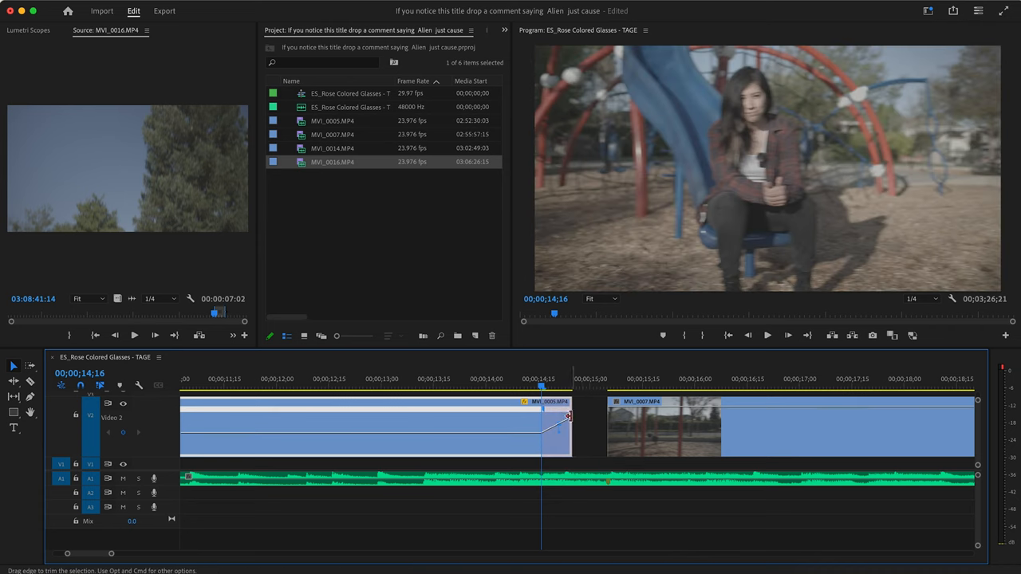
Step: Raise MVI_0005's ending speed to about 199.5% and spread it into a gradual ramp
left_click_drag(568, 418, 605, 417)
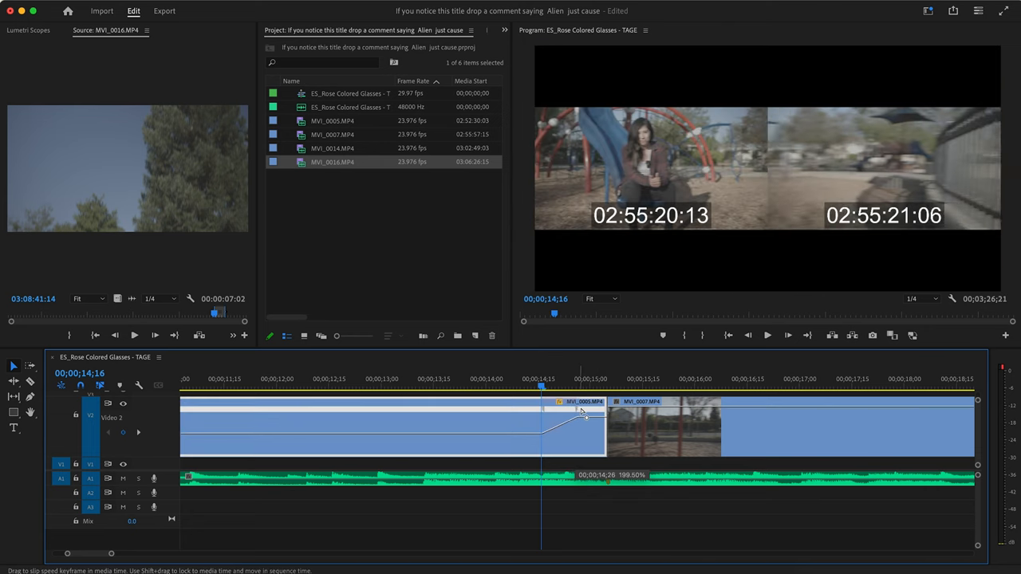
left_click_drag(581, 414, 607, 413)
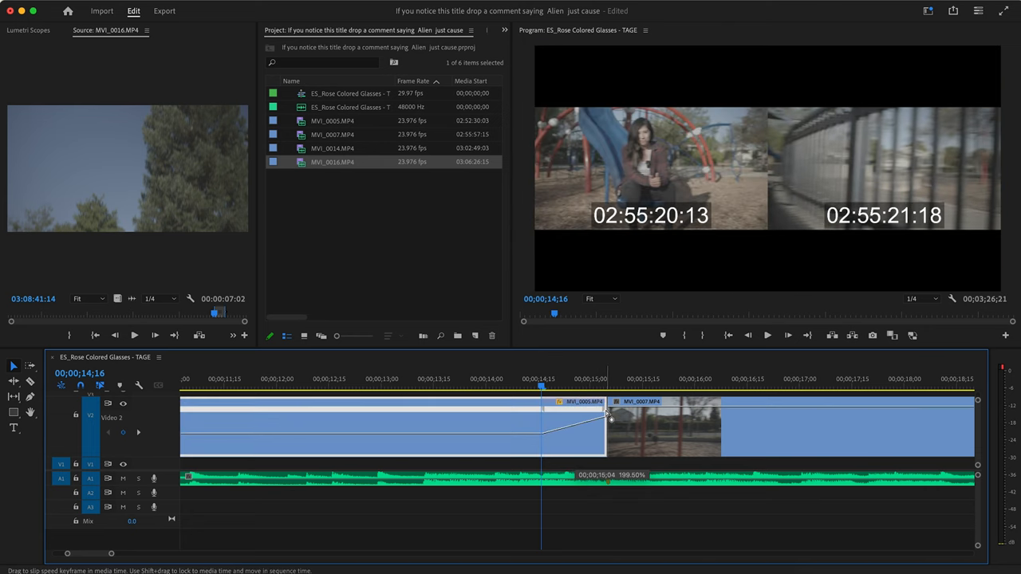
left_click(486, 379)
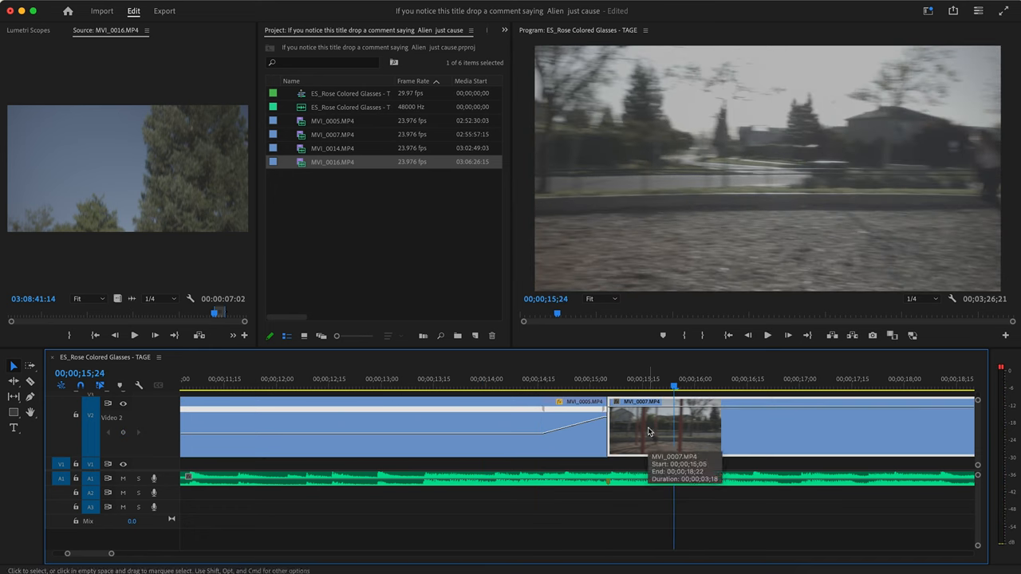
right_click(674, 431)
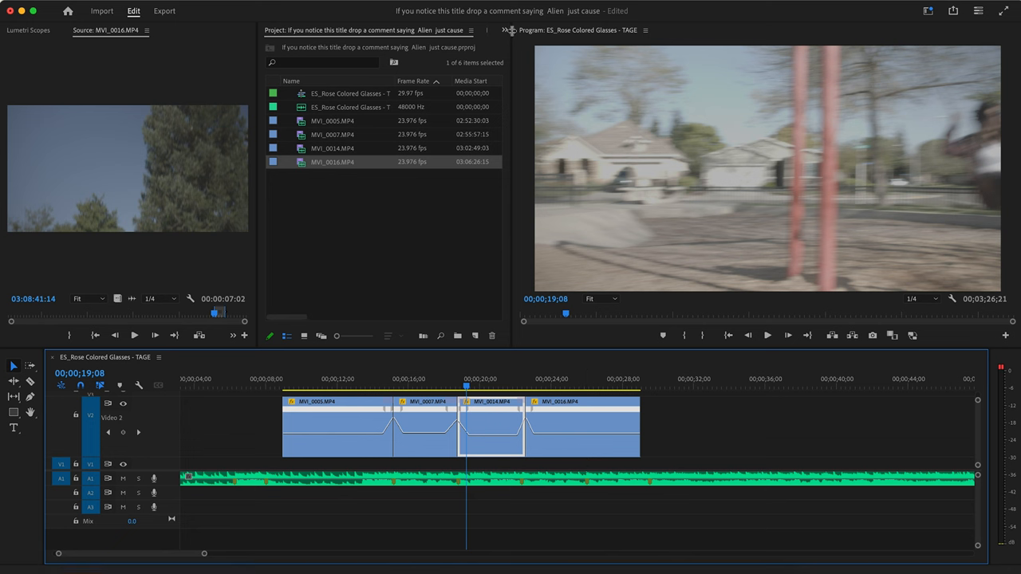
Step: Switch the panel to Effects and drop a Cross Dissolve on a cut between clips
left_click(504, 31)
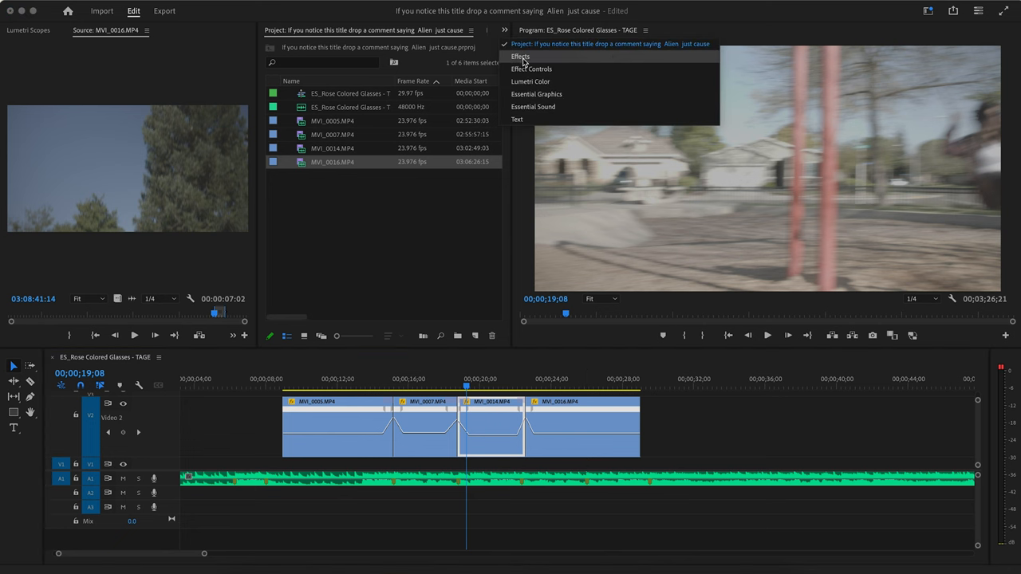
left_click(520, 57)
type("disso")
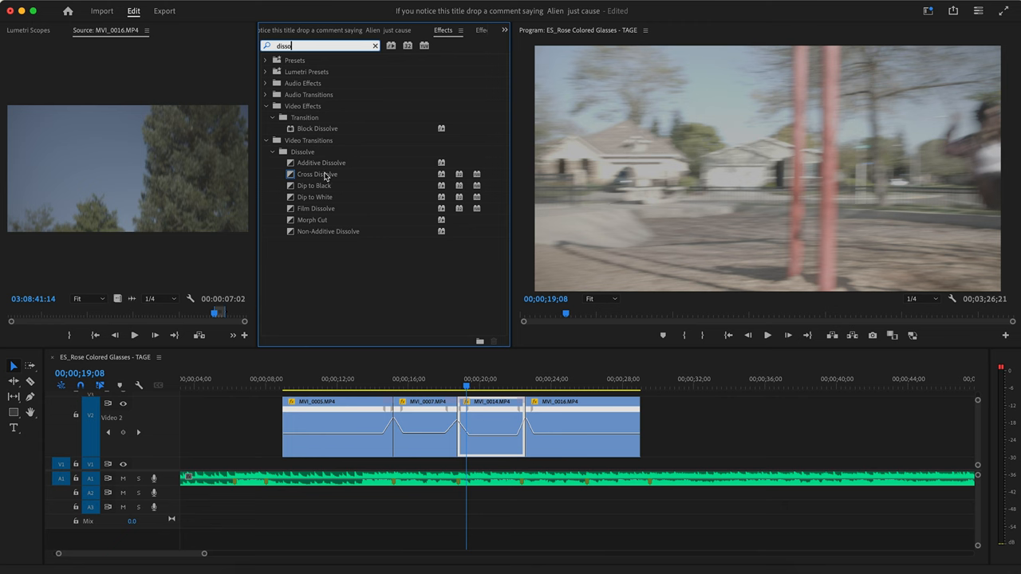
left_click_drag(316, 174, 453, 427)
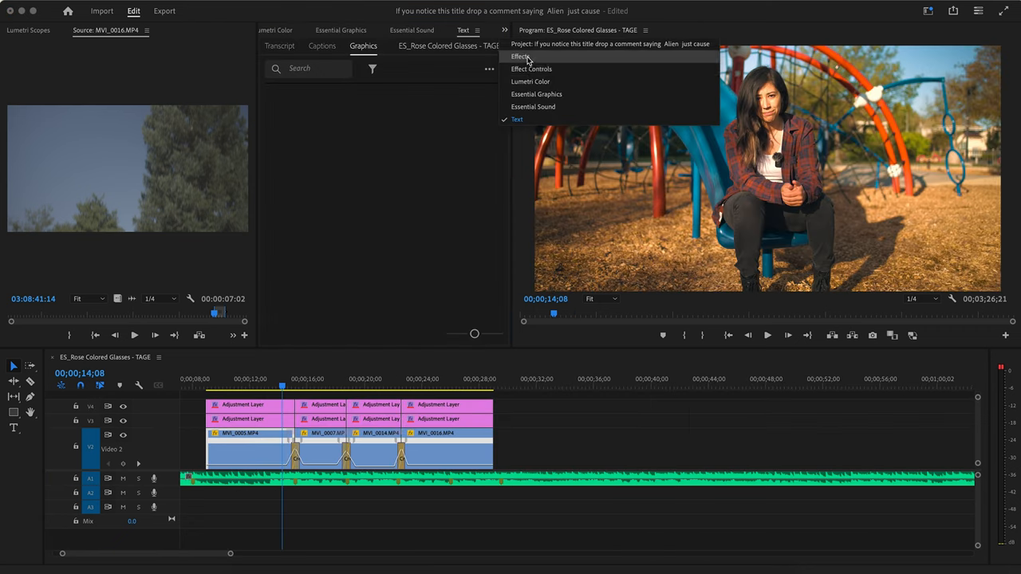
Step: Show the Effects list and add a Cross Dissolve to an adjustment-layer cut
left_click(519, 57)
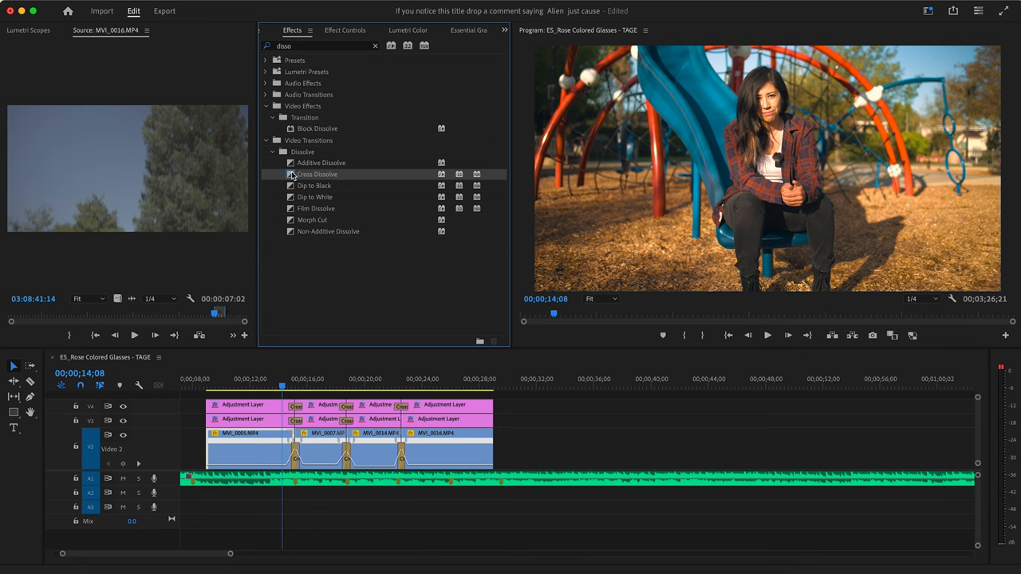
left_click(460, 30)
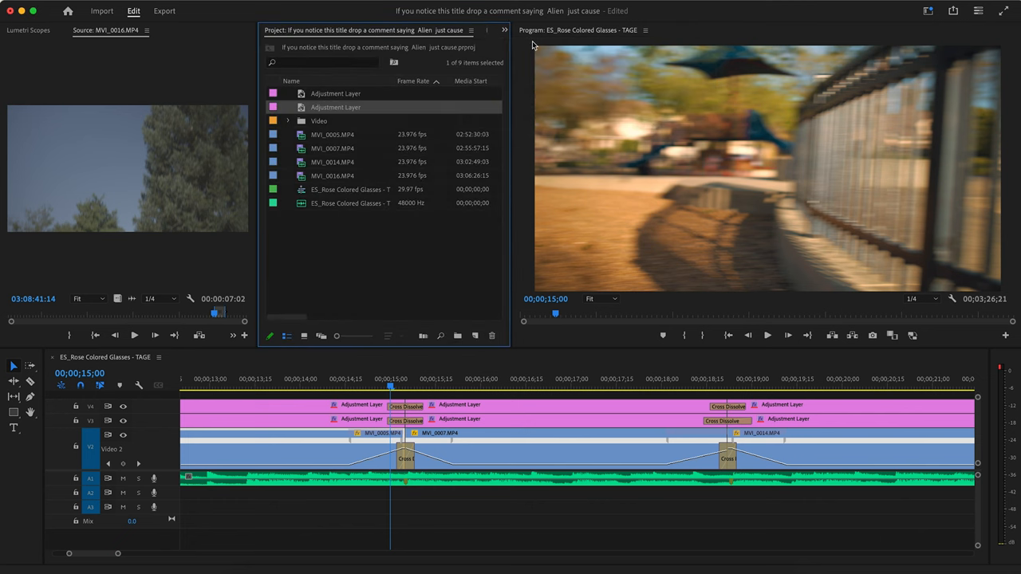
Step: Apply Directional Blur to the short adjustment layer, with Direction 90° and Blur Length 76
left_click(335, 93)
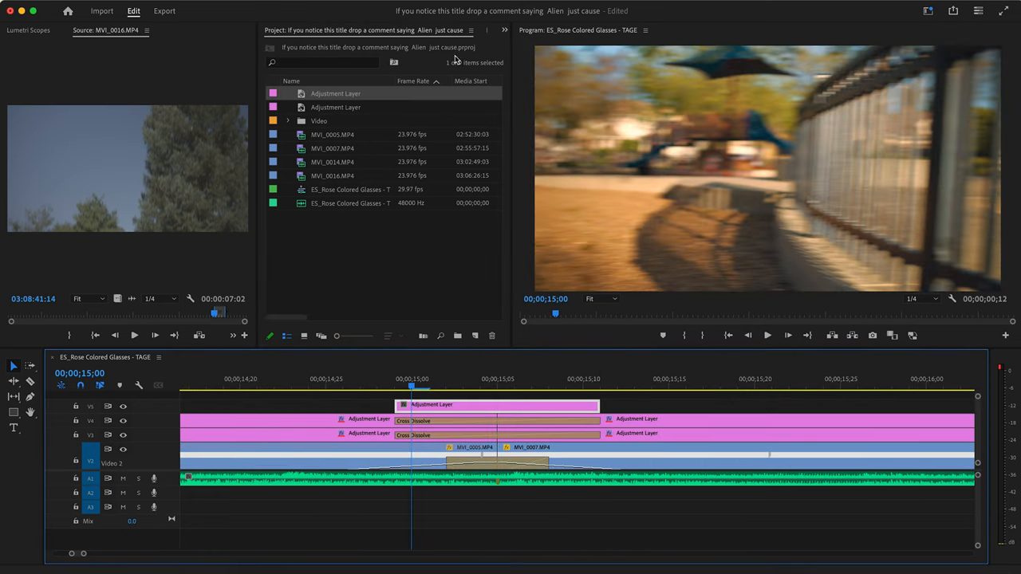
left_click(446, 30)
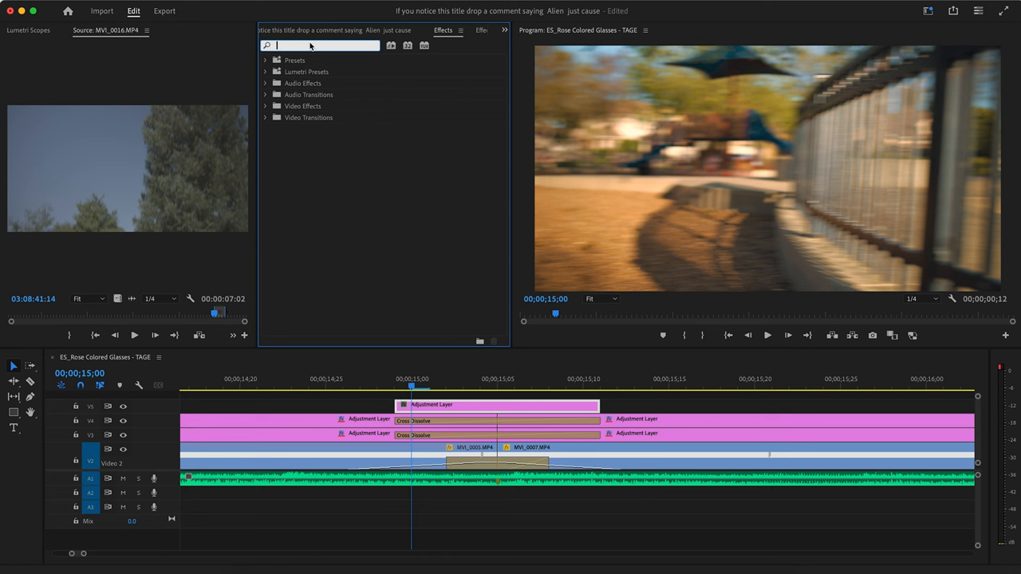
type("b")
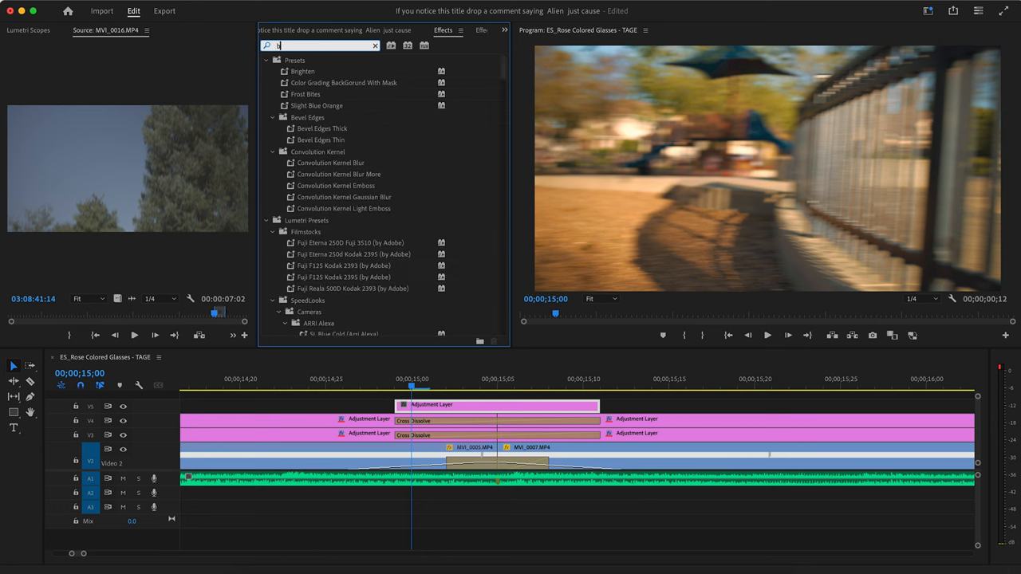
type("lur")
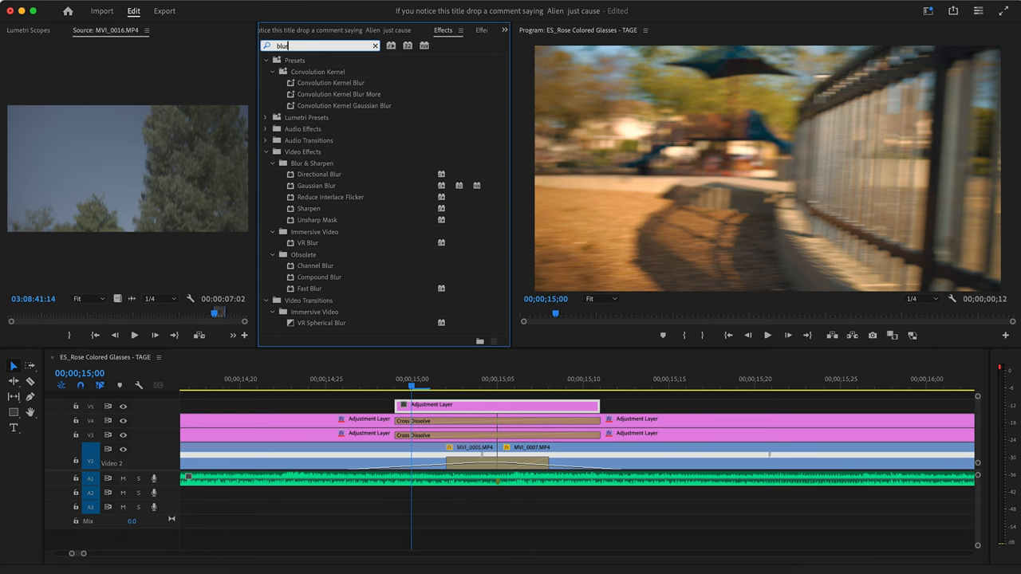
left_click(319, 174)
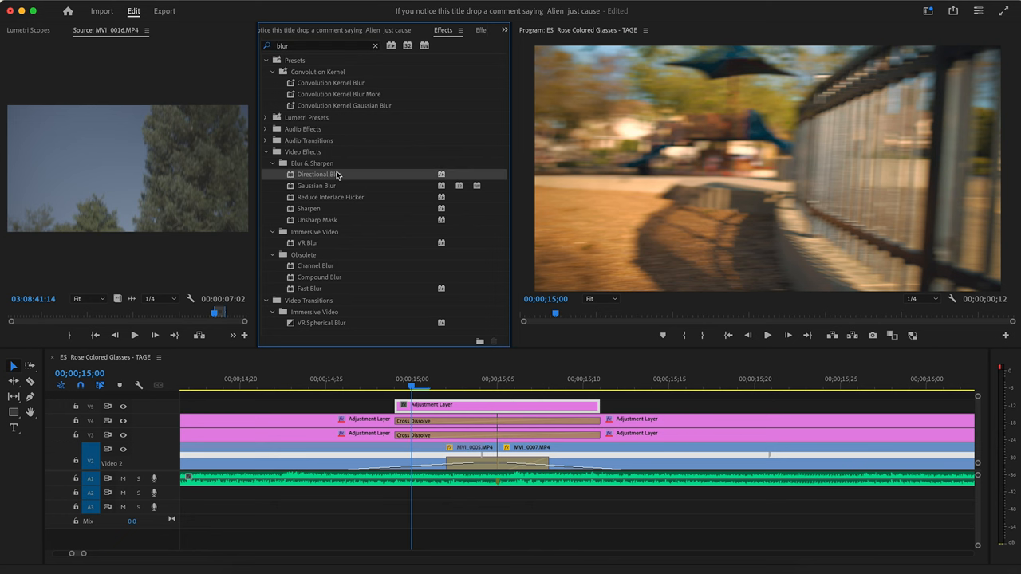
left_click(509, 405)
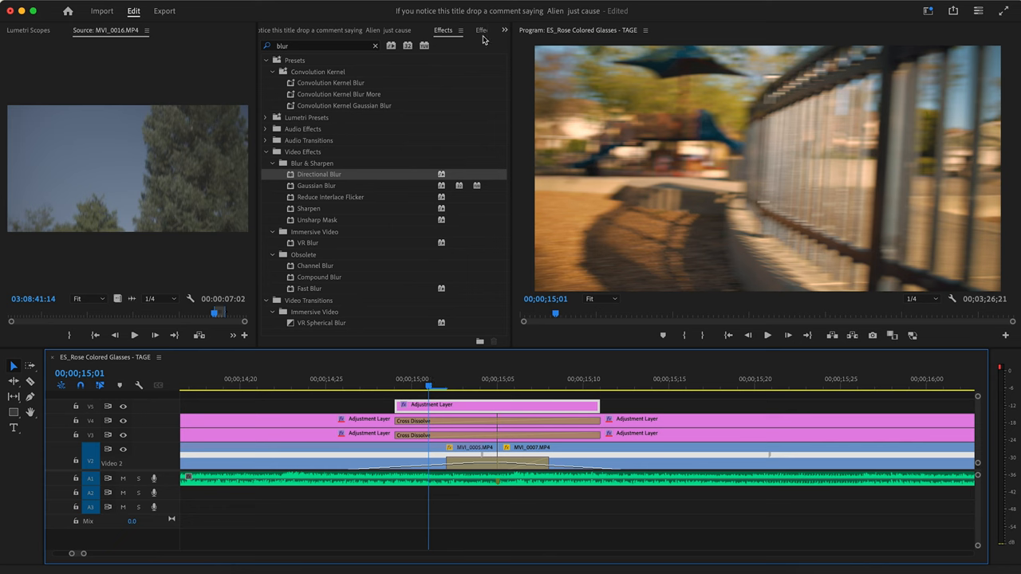
left_click(433, 30)
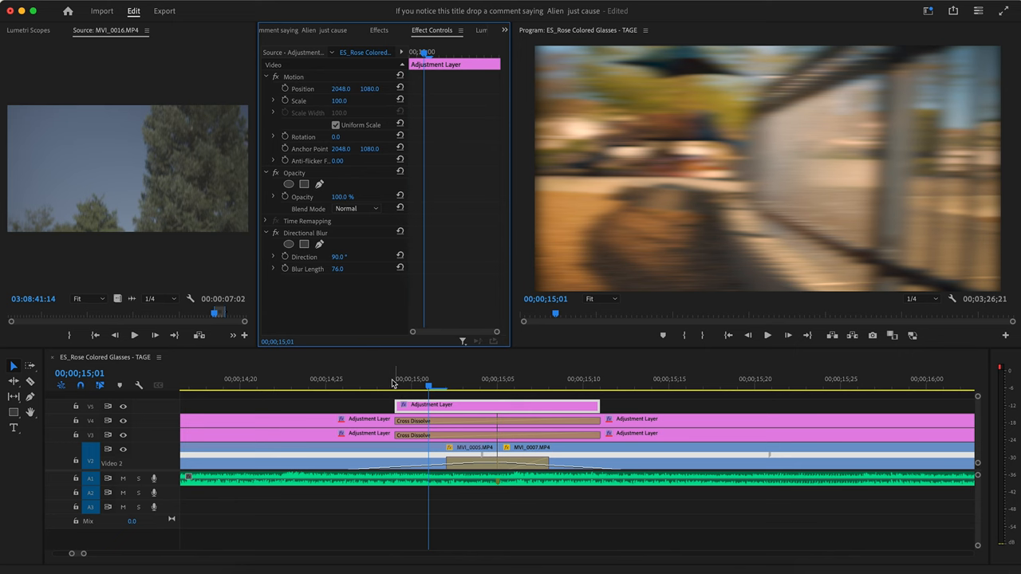
left_click(668, 387)
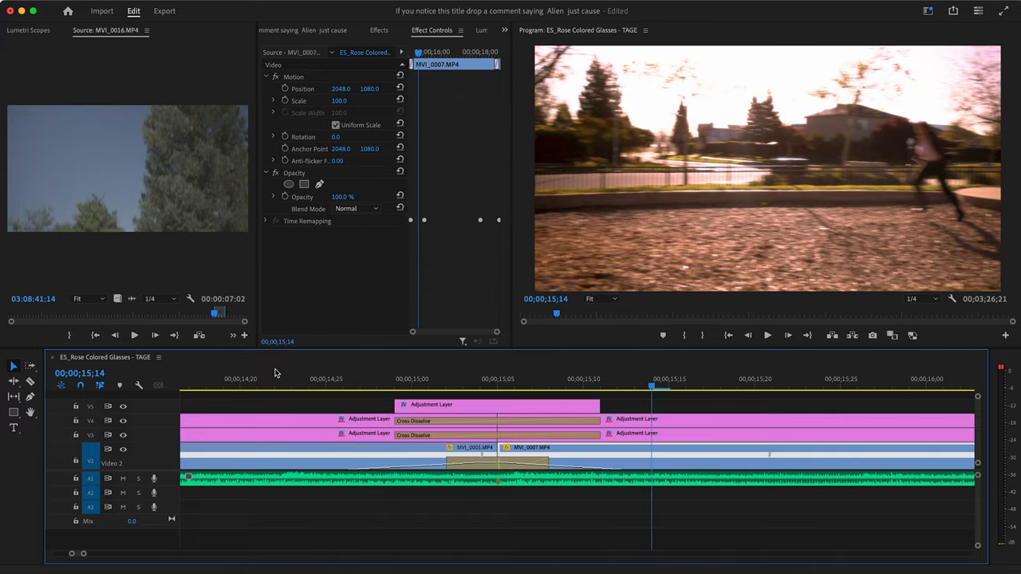
Step: Copy the first cut's blur adjustment layer over the second and third cuts
left_click(317, 30)
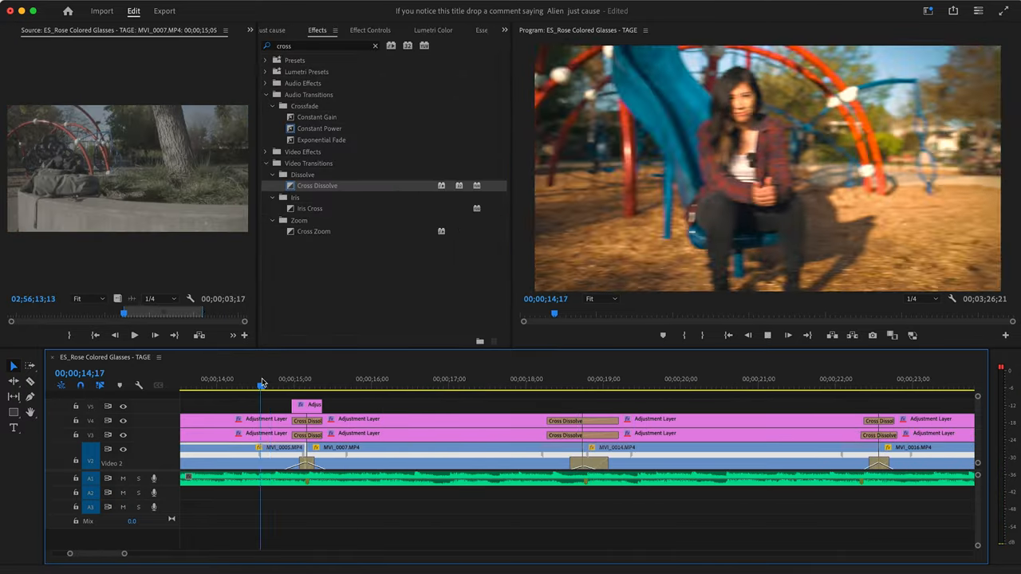
left_click(363, 385)
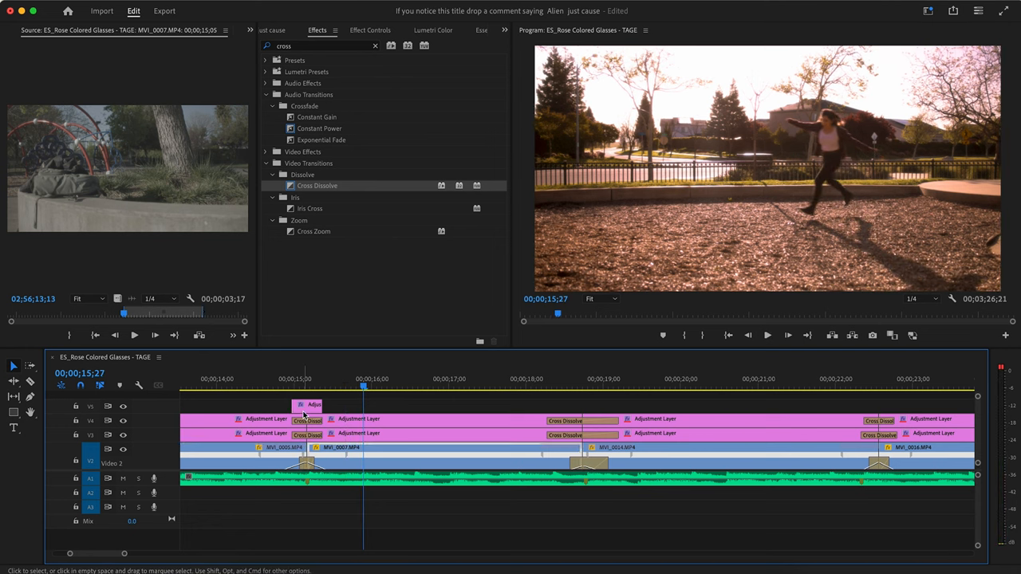
left_click(564, 379)
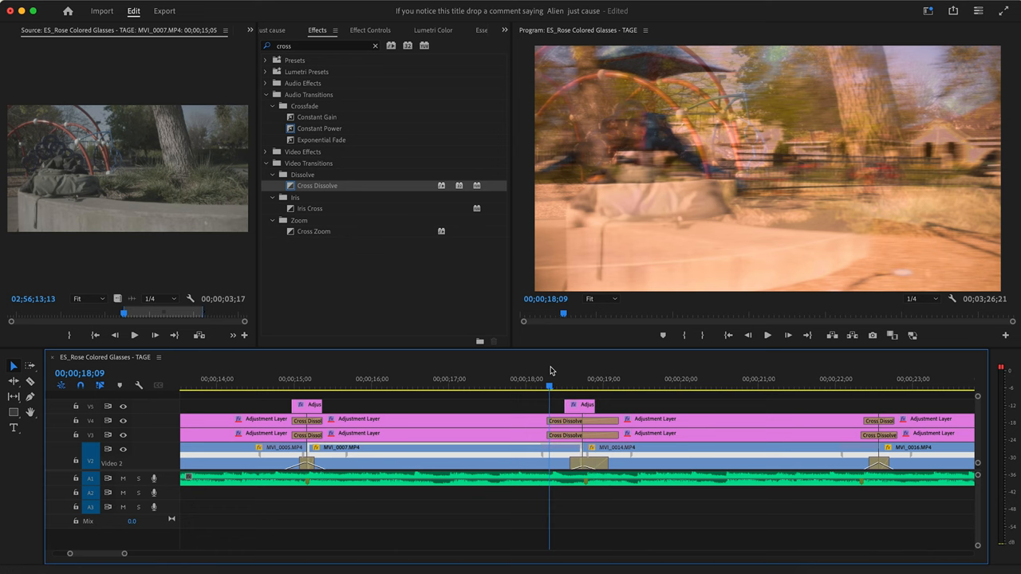
left_click(767, 335)
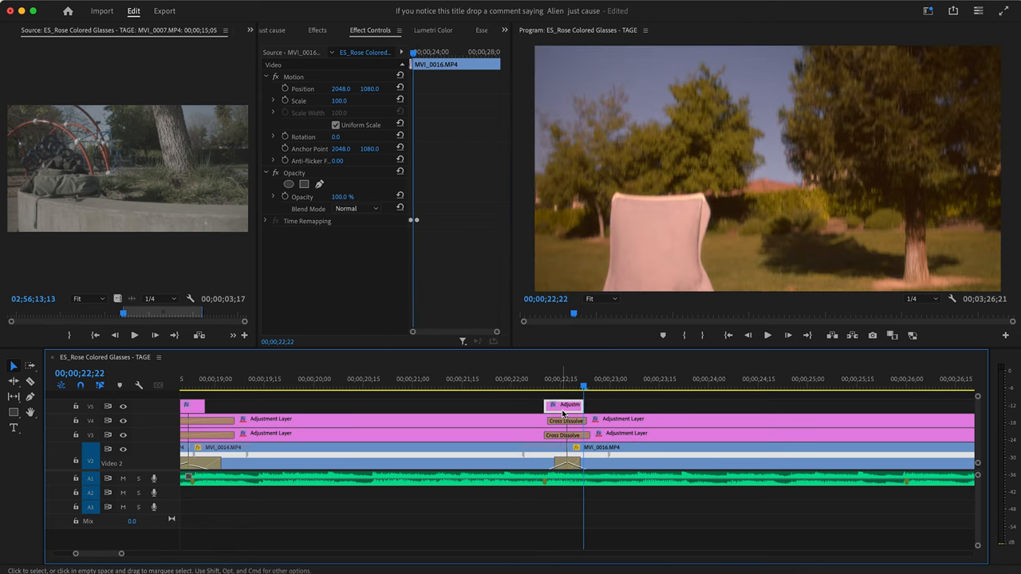
Step: Set the third cut's blur layer to Direction 180° and Blur Length 123
left_click(564, 405)
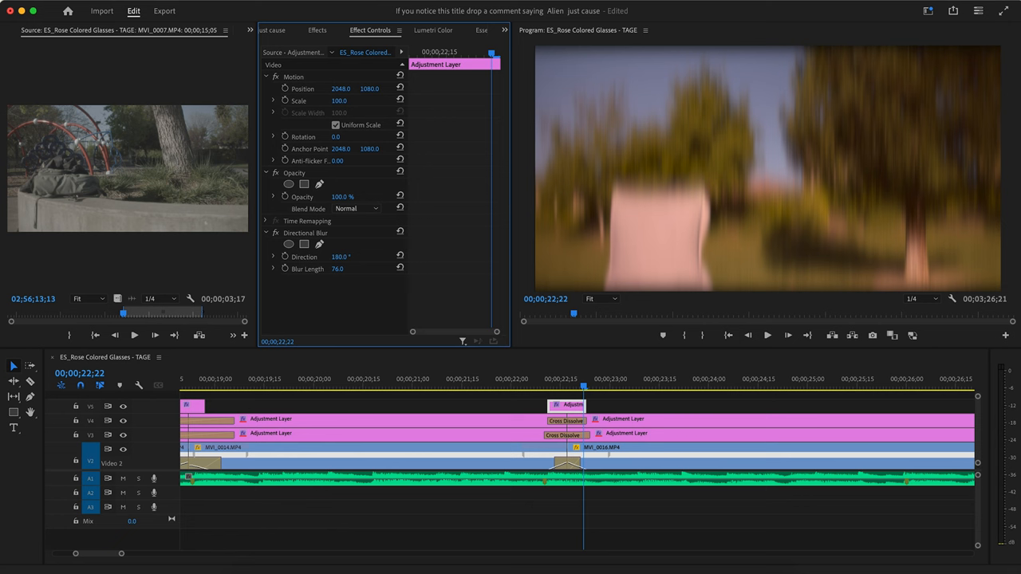
left_click(337, 269)
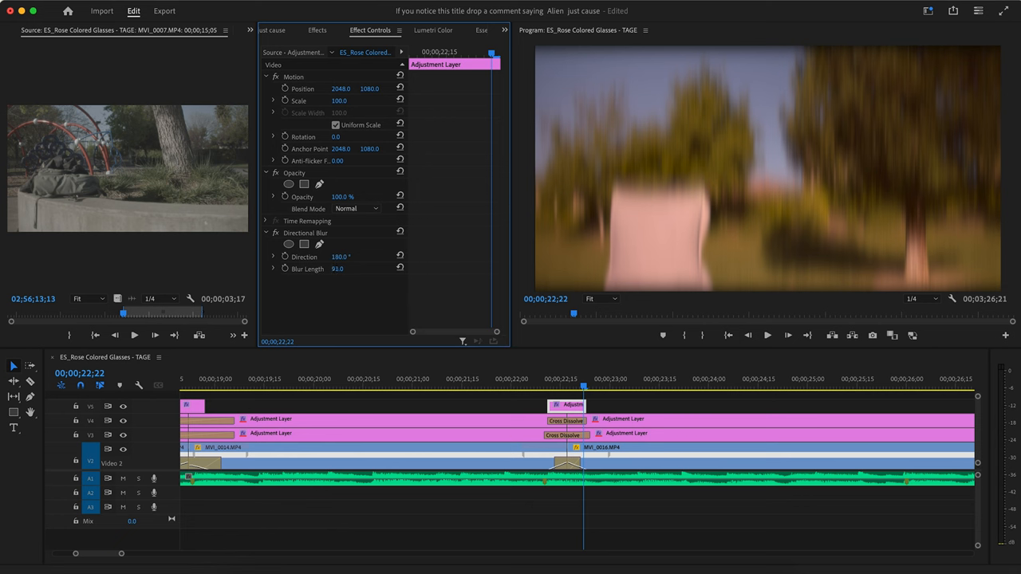
left_click_drag(338, 268, 339, 269)
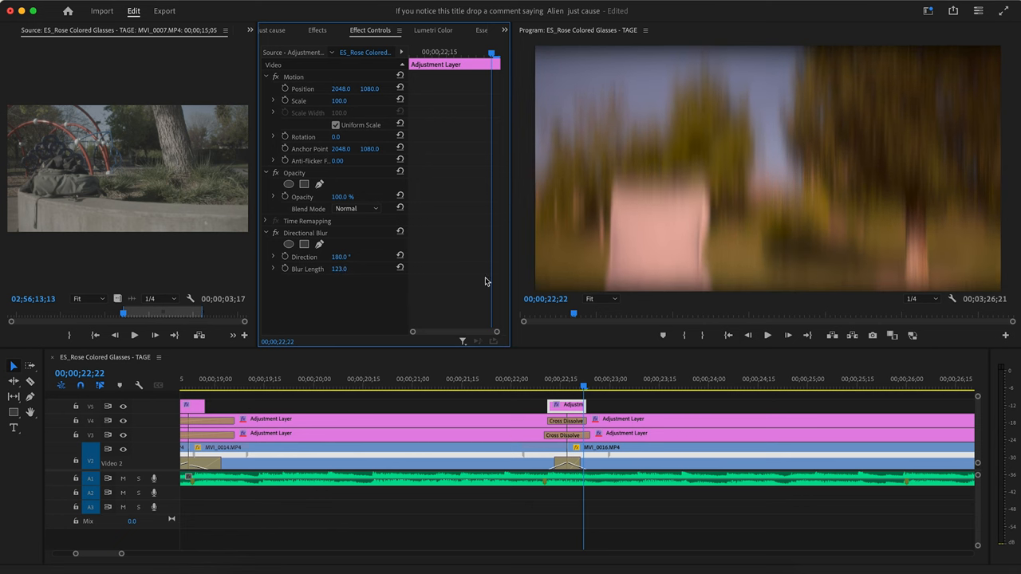
left_click(349, 379)
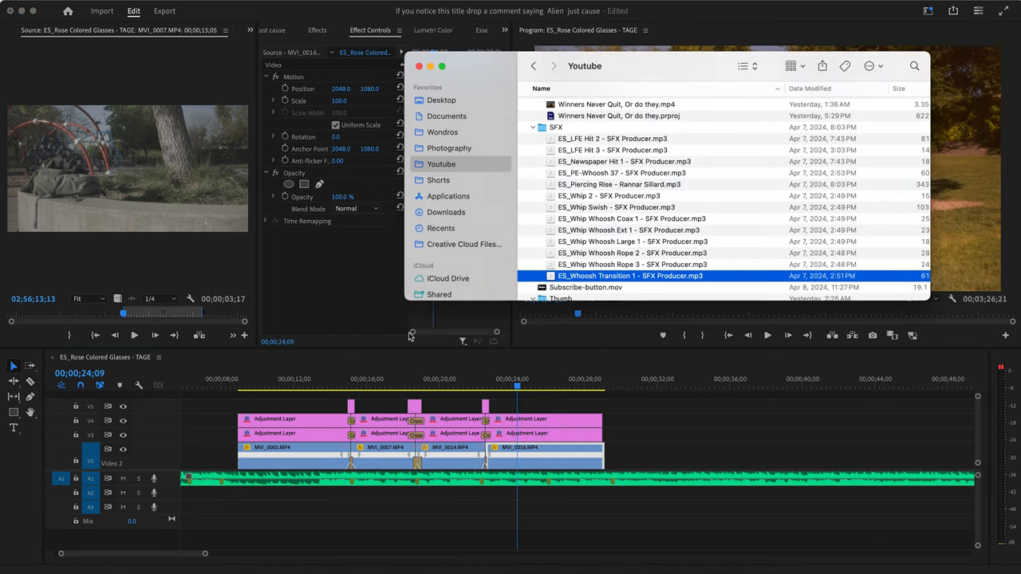
Step: Drop ES_Whoosh Transition 1 onto A2 under the first edit and preview the transition
left_click_drag(630, 275, 355, 507)
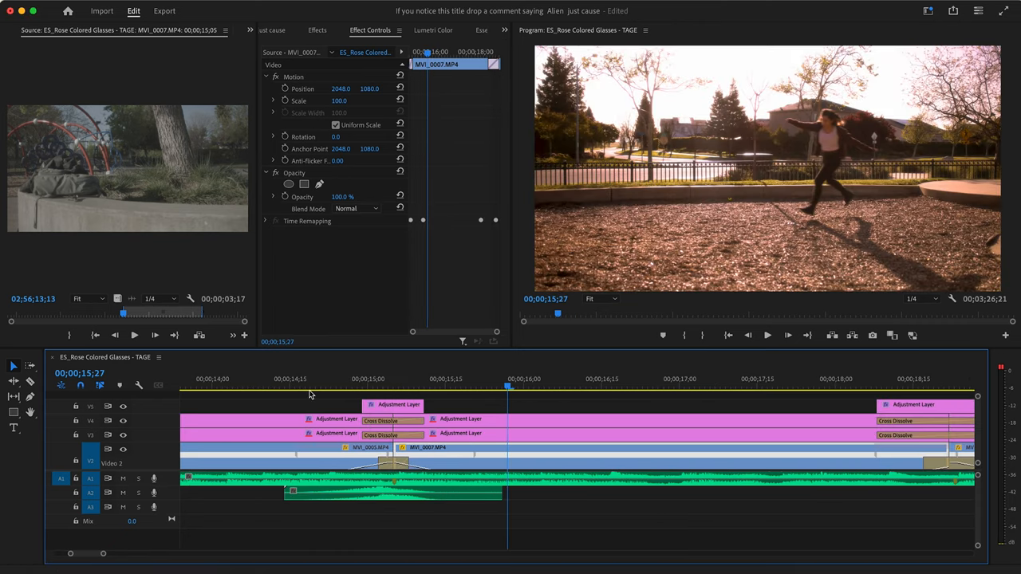
mouse_move(333, 478)
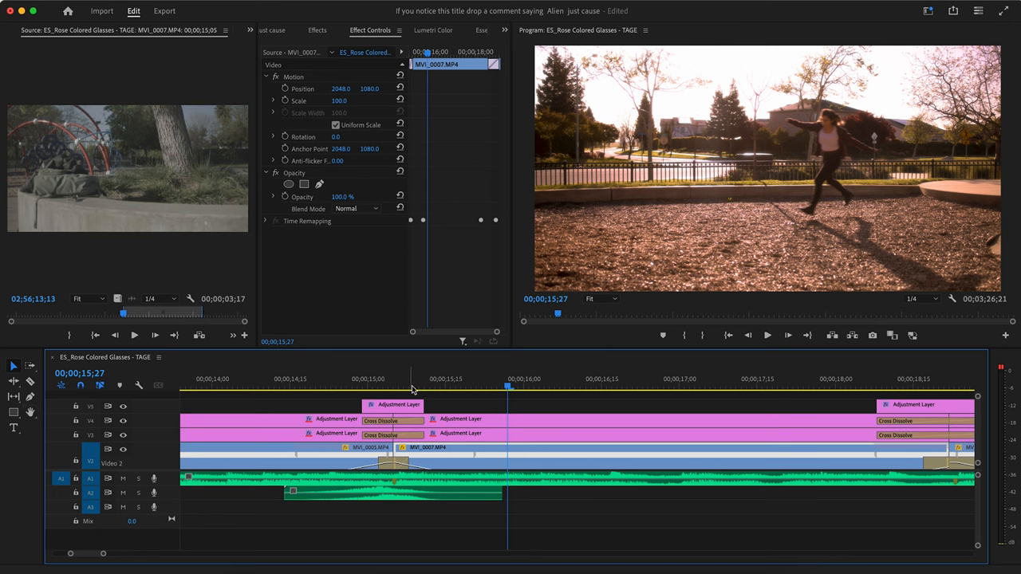
left_click(290, 379)
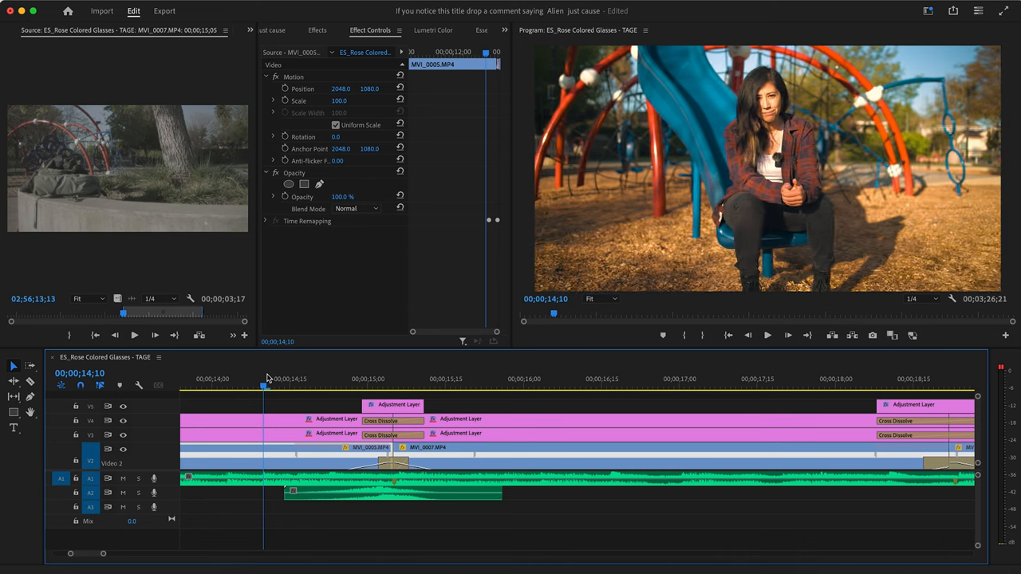
left_click(476, 379)
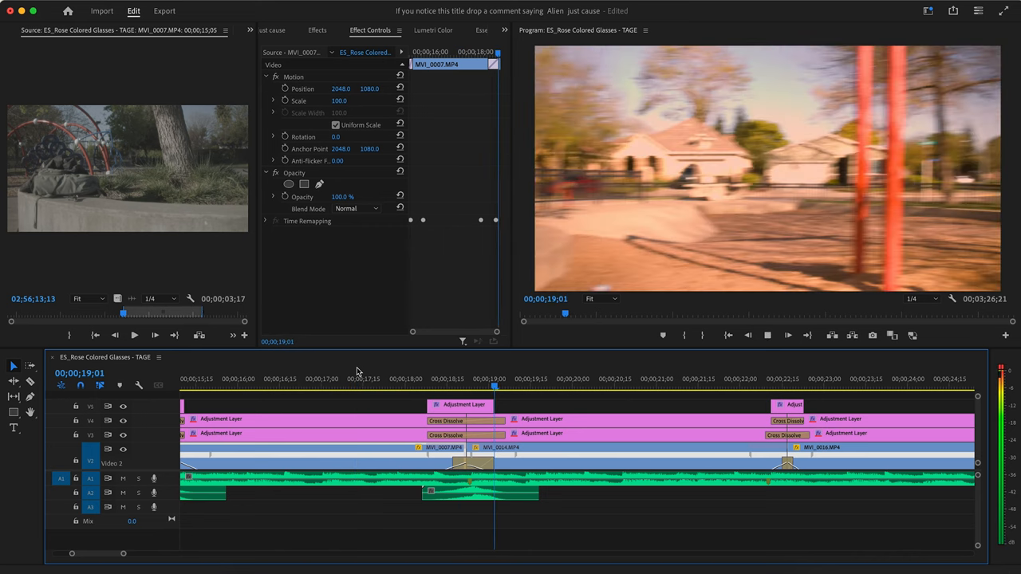
Step: Rate-stretch the whoosh on A2 under the second edit to run longer
left_click(371, 379)
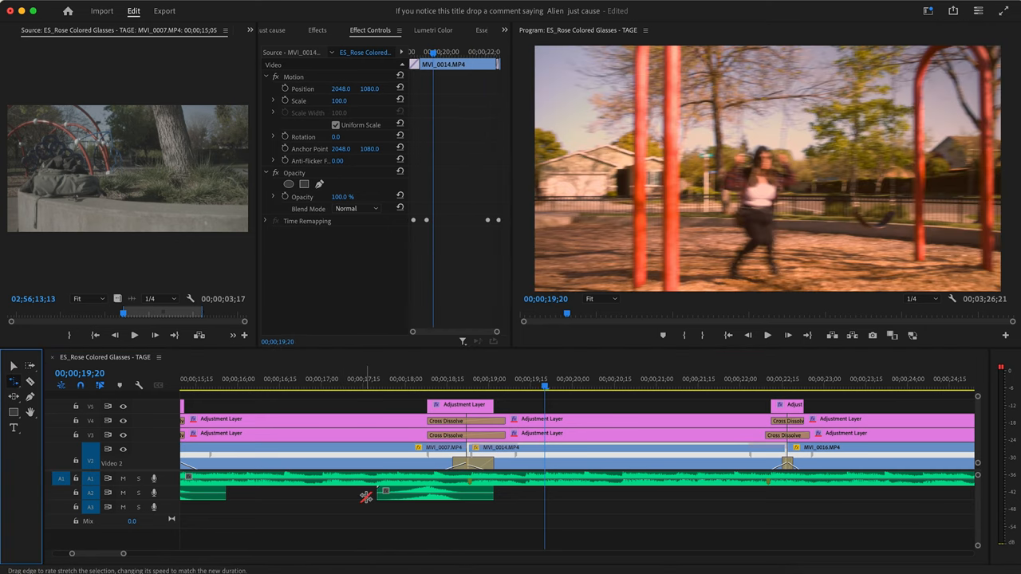
left_click_drag(492, 492, 596, 496)
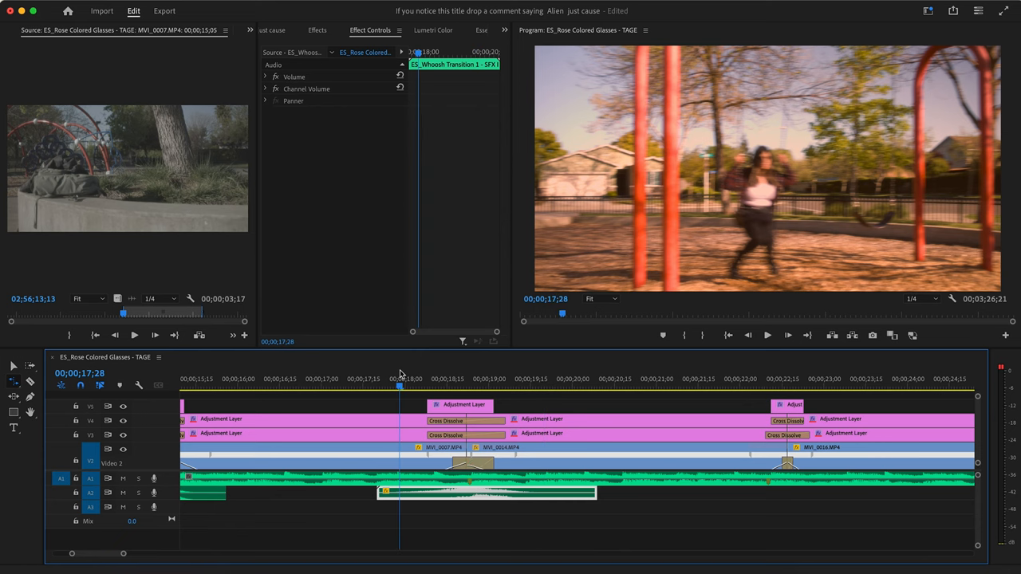
left_click(767, 335)
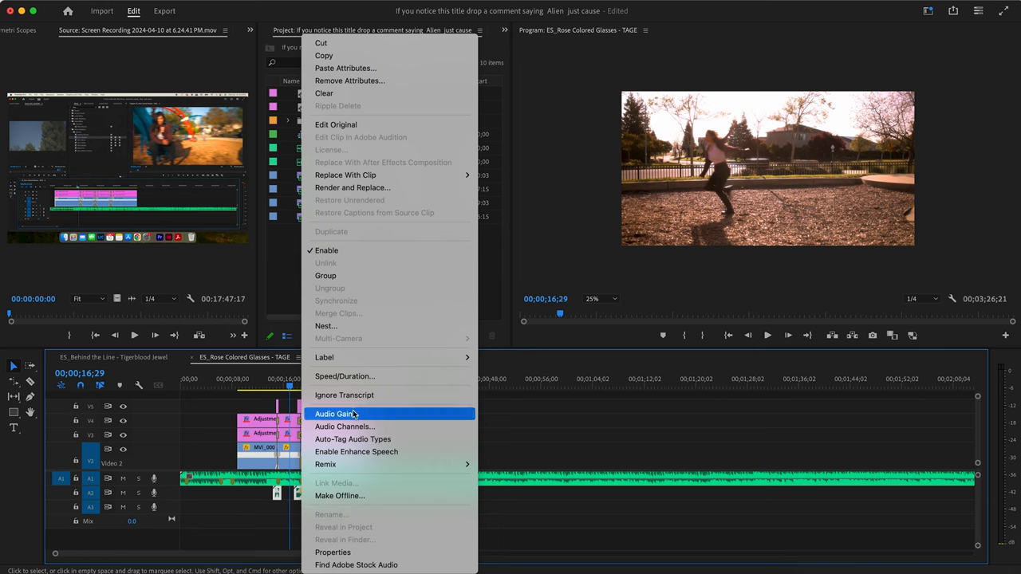
Step: Lower the whoosh clips' volume with a negative Audio Gain adjustment
left_click(334, 413)
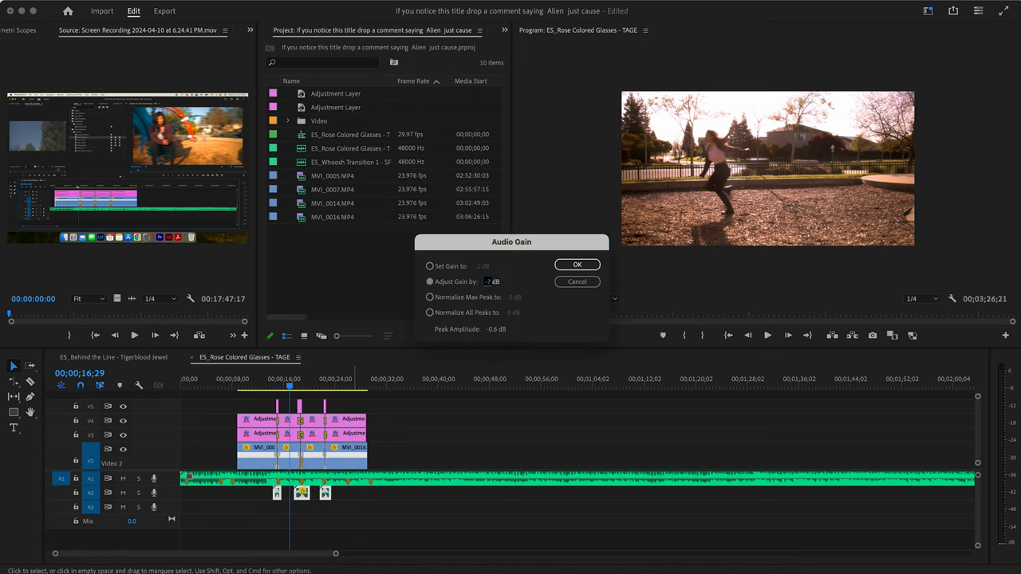
left_click(577, 264)
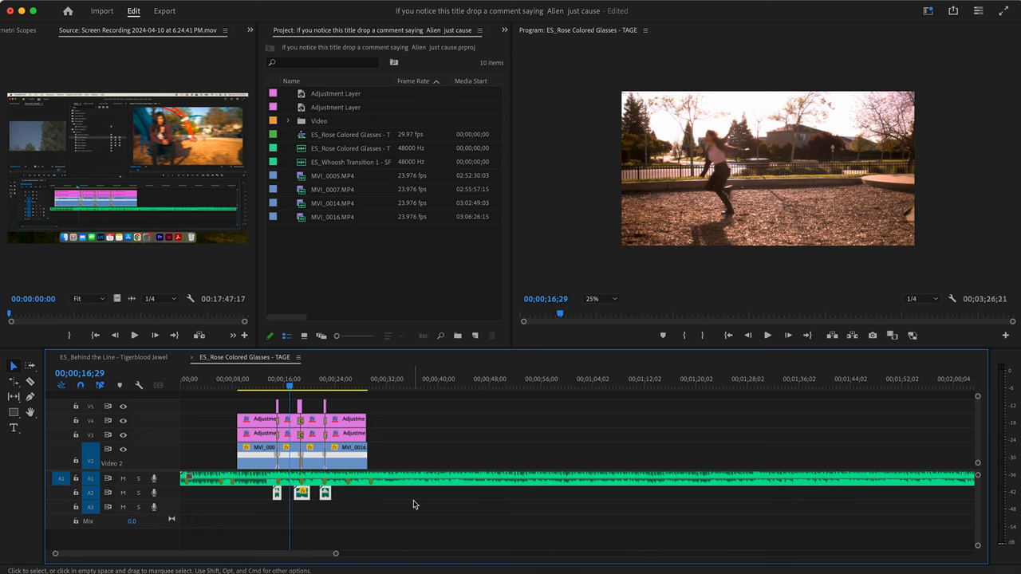